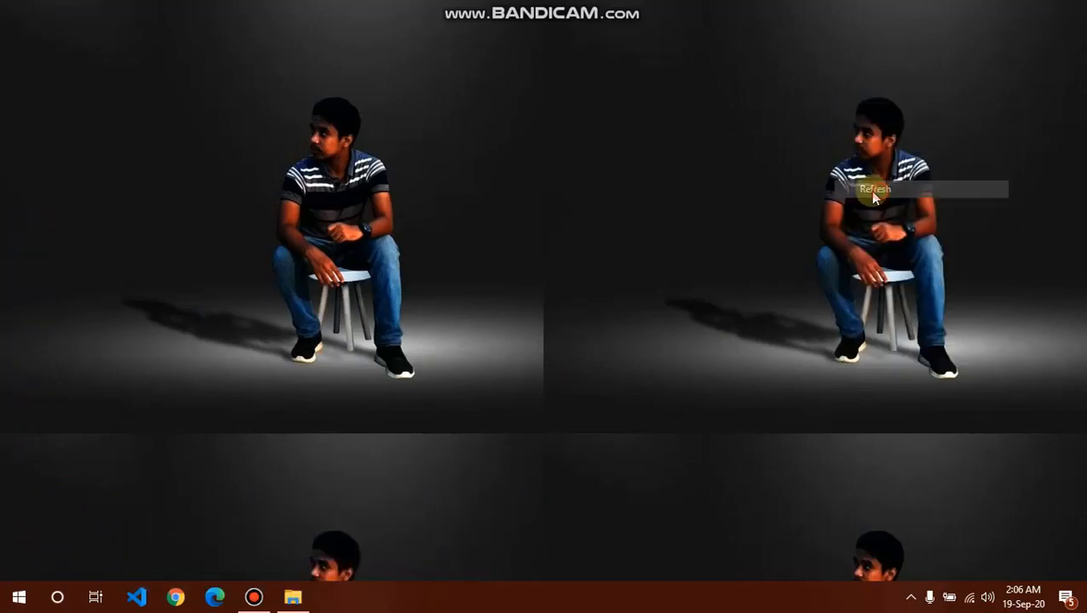
# - Open the Angiogram Report DICOM folder and select all twelve series files
pyautogui.click(872, 189)
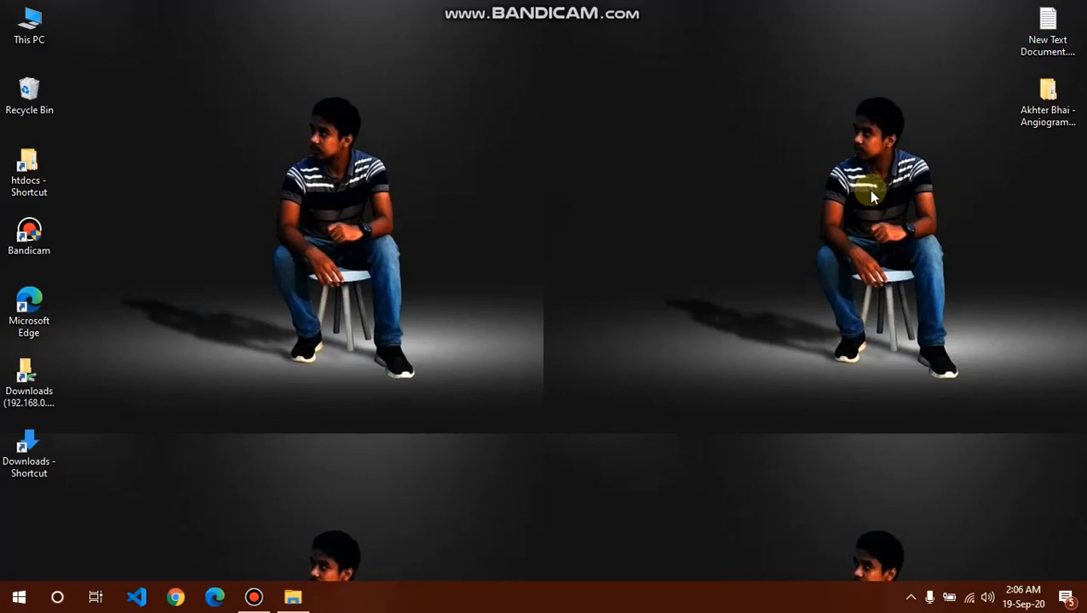
pyautogui.rightClick(871, 196)
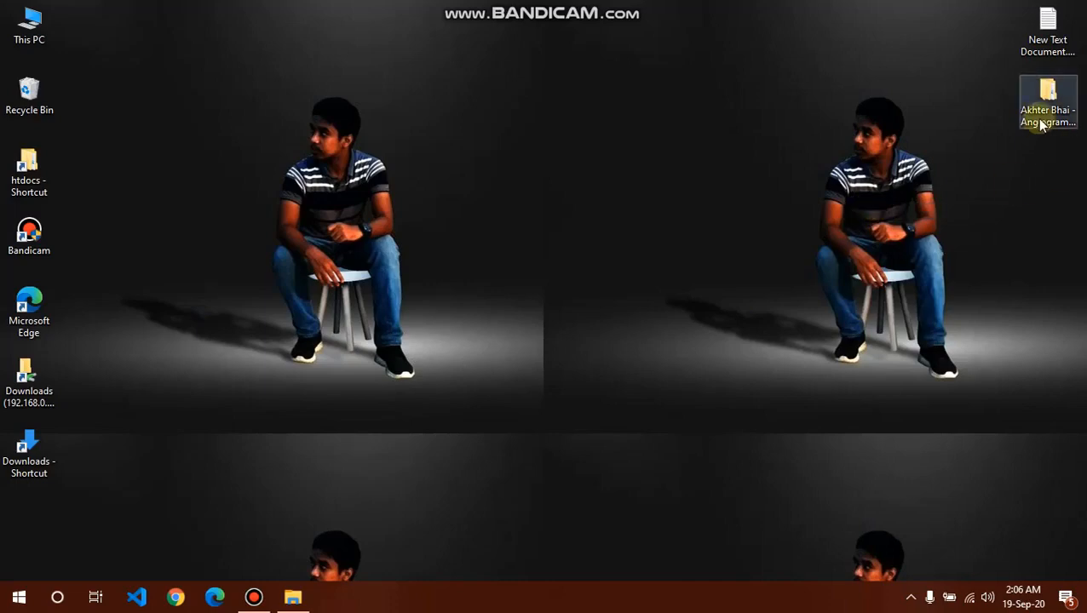
pyautogui.doubleClick(1048, 86)
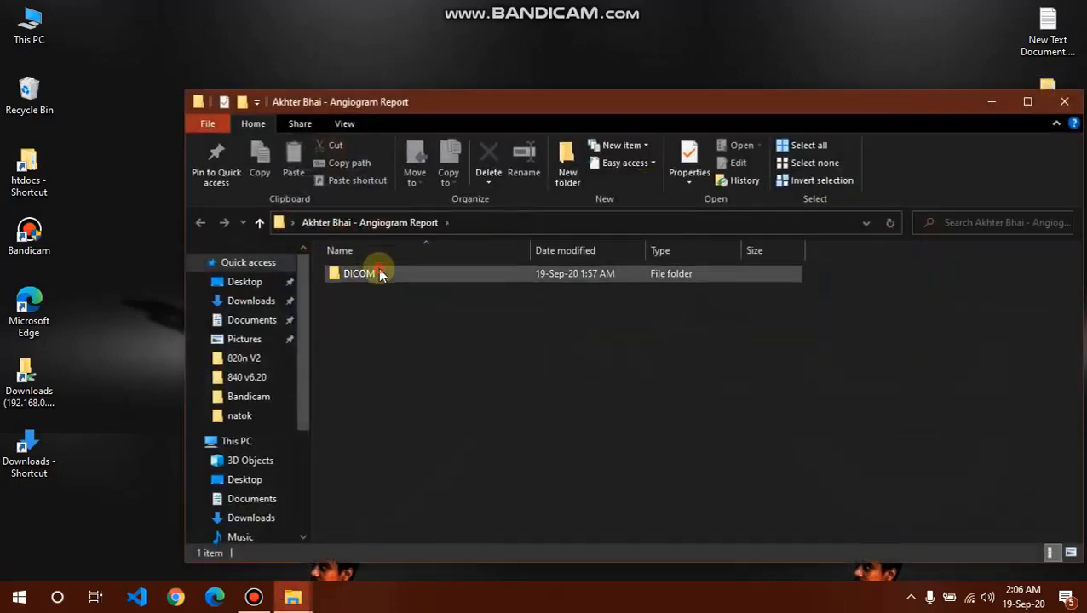
pyautogui.doubleClick(357, 274)
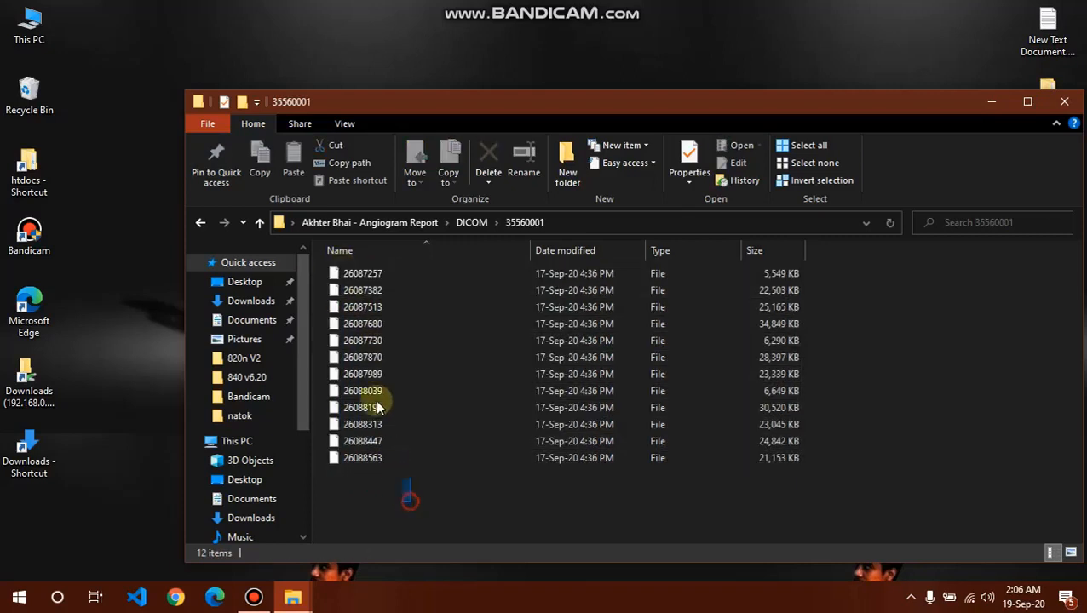
pyautogui.click(802, 145)
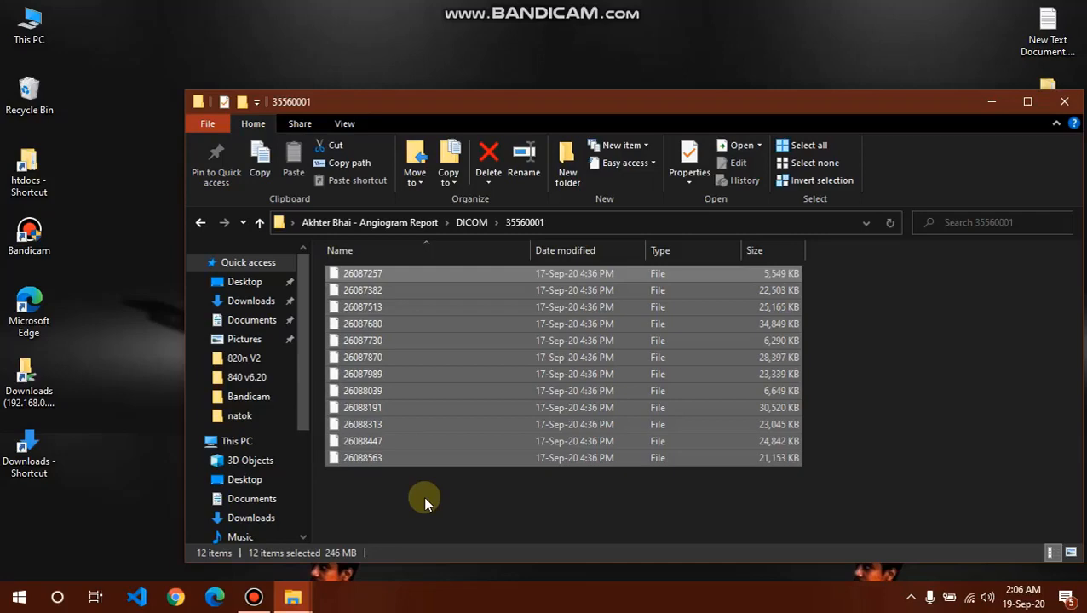
pyautogui.moveTo(964, 127)
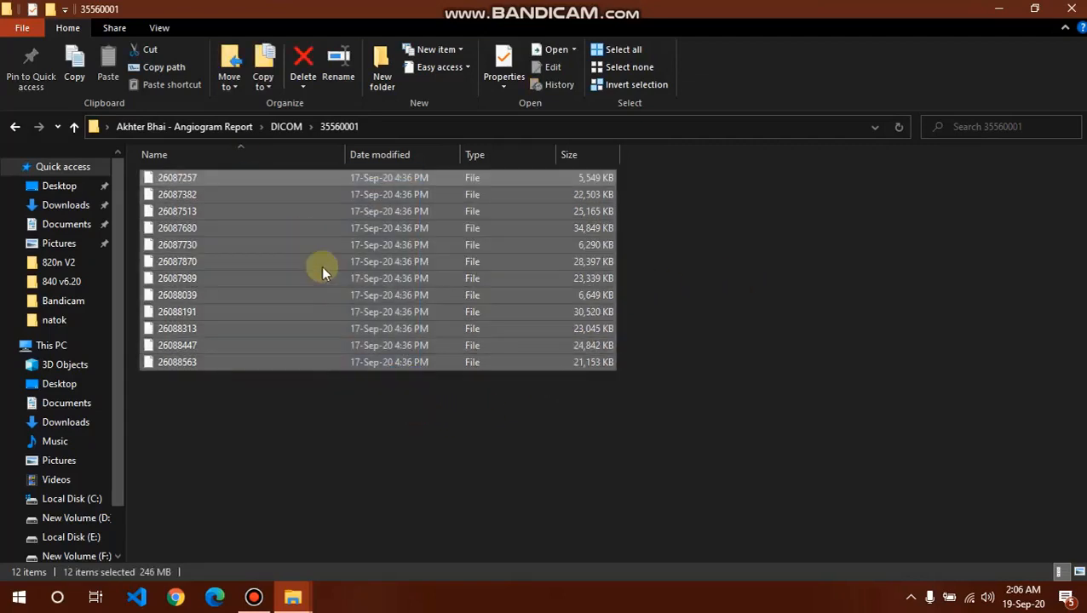
pyautogui.moveTo(636, 440)
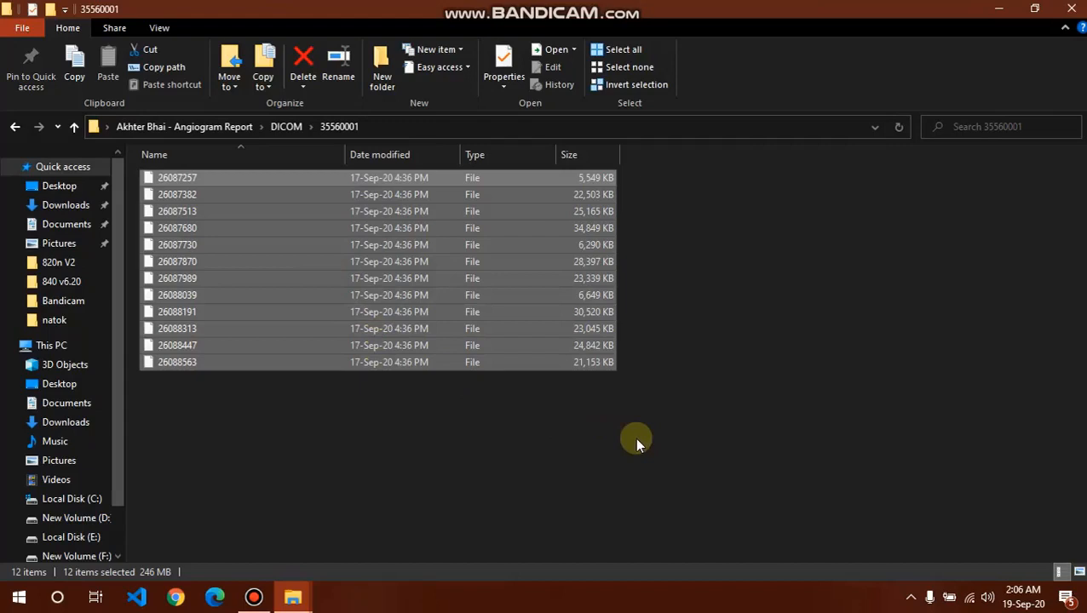
pyautogui.rightClick(788, 273)
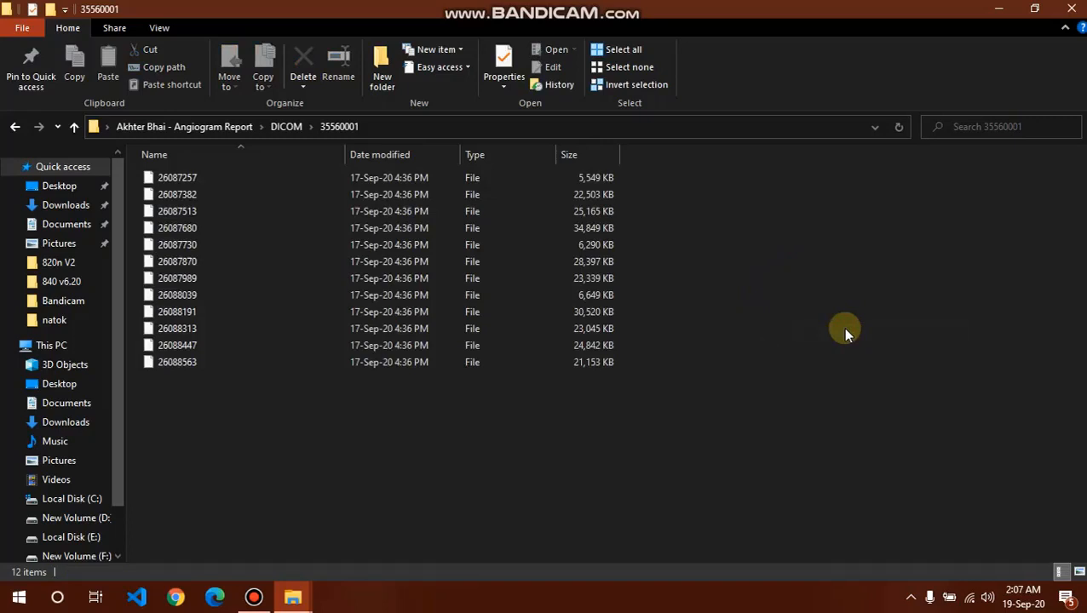
pyautogui.moveTo(850, 310)
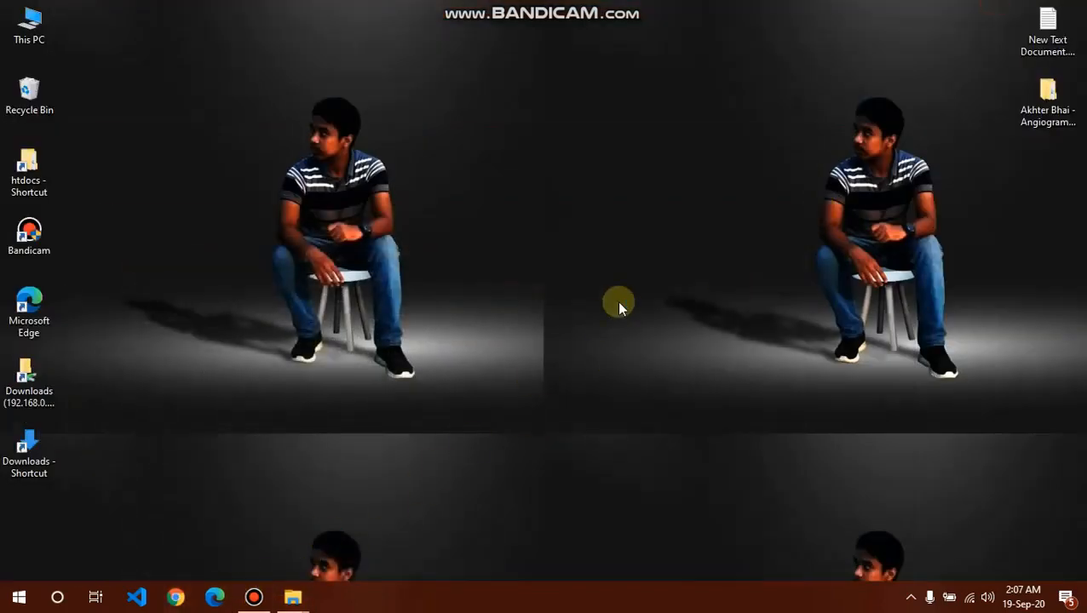
# - Search Chrome for 'dicom viewer' and scroll through the results
pyautogui.click(174, 597)
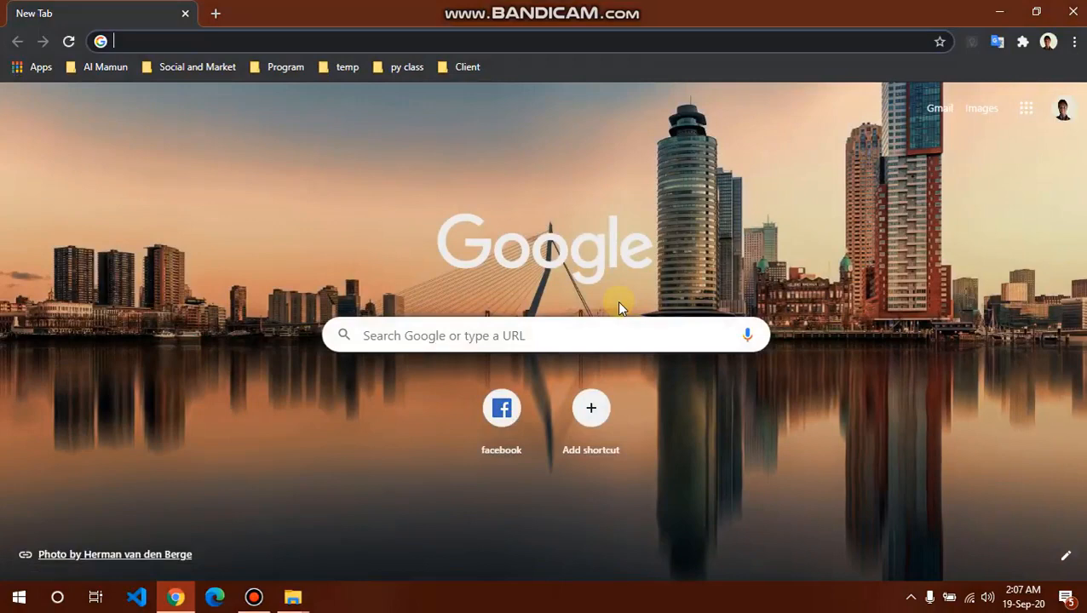
pyautogui.write('dicom viewer')
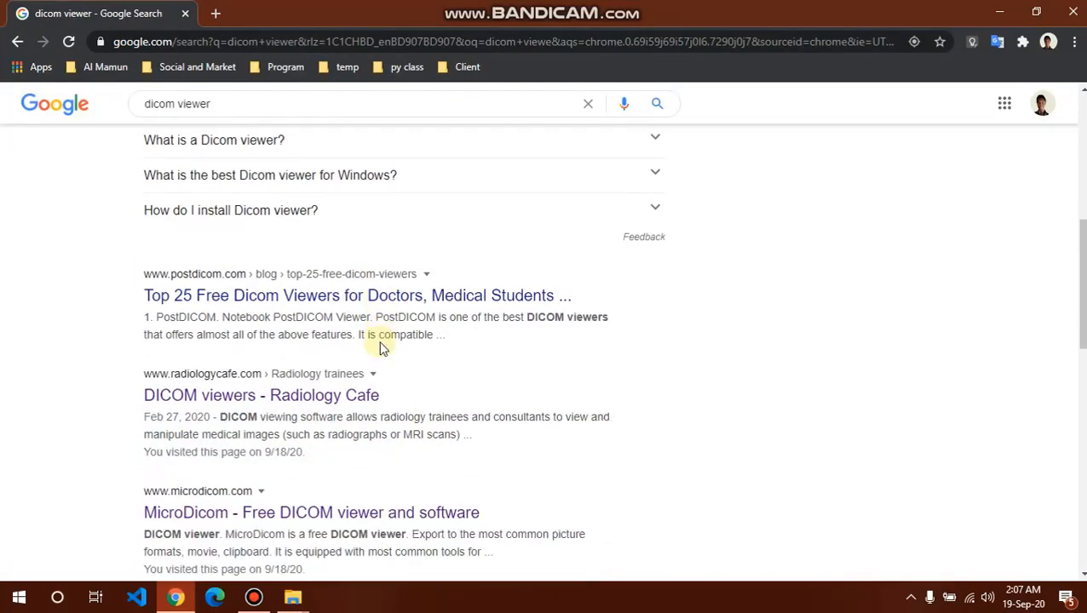
pyautogui.scroll(-3)
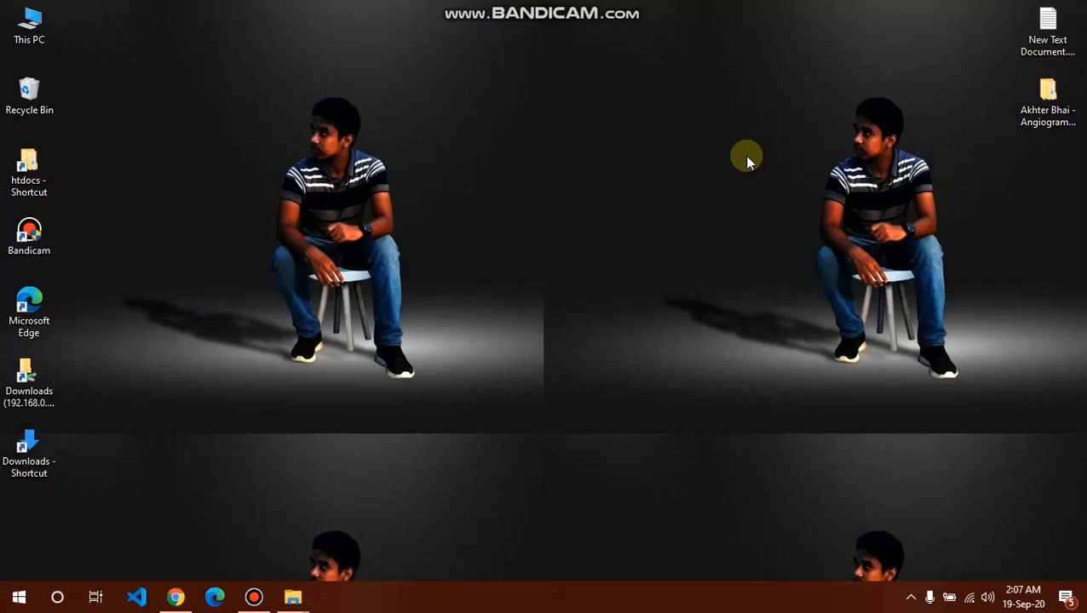
# - Copy the syngo fastView web address from the desktop text note
pyautogui.click(1049, 21)
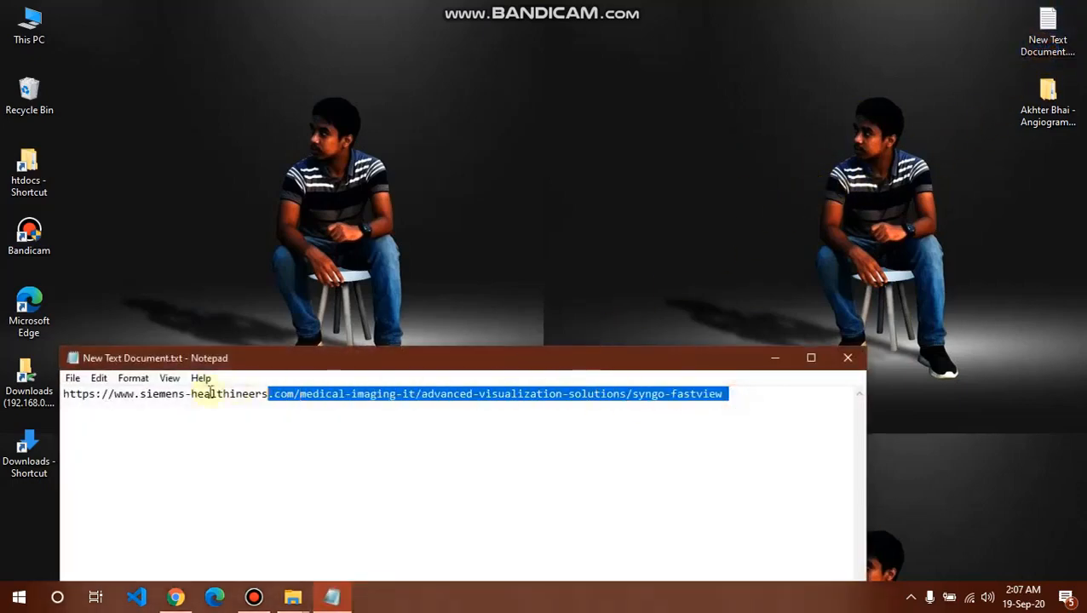
pyautogui.rightClick(212, 393)
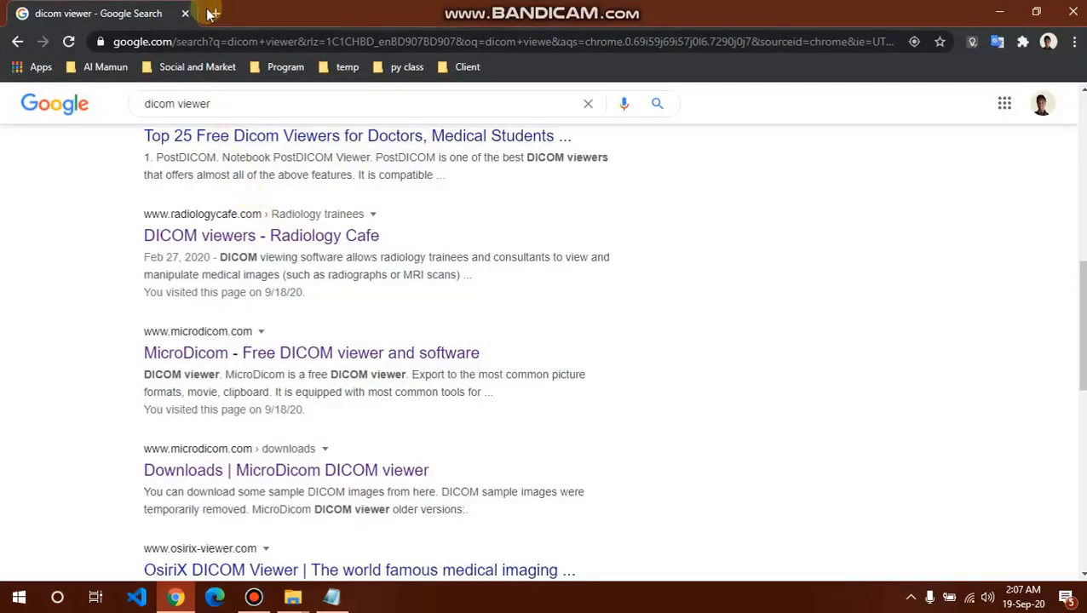
# - Open the Siemens Healthineers syngo fastView product page in a new tab
pyautogui.click(217, 14)
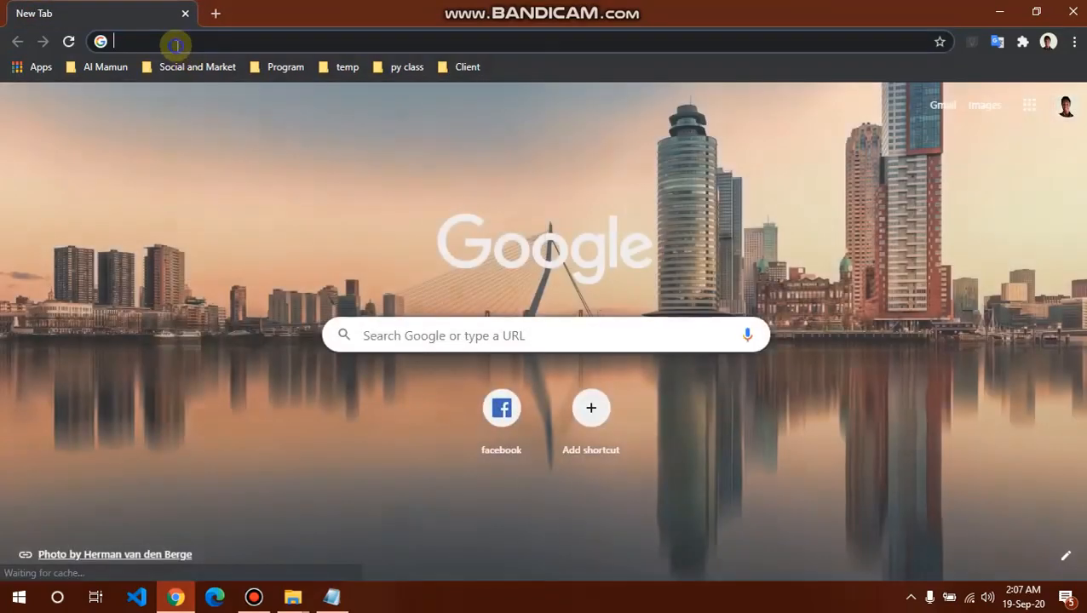
pyautogui.write('https://www.siemens-healthineers.com/medical-imaging-it/advanced-visualization-solutions/syngo-fastview')
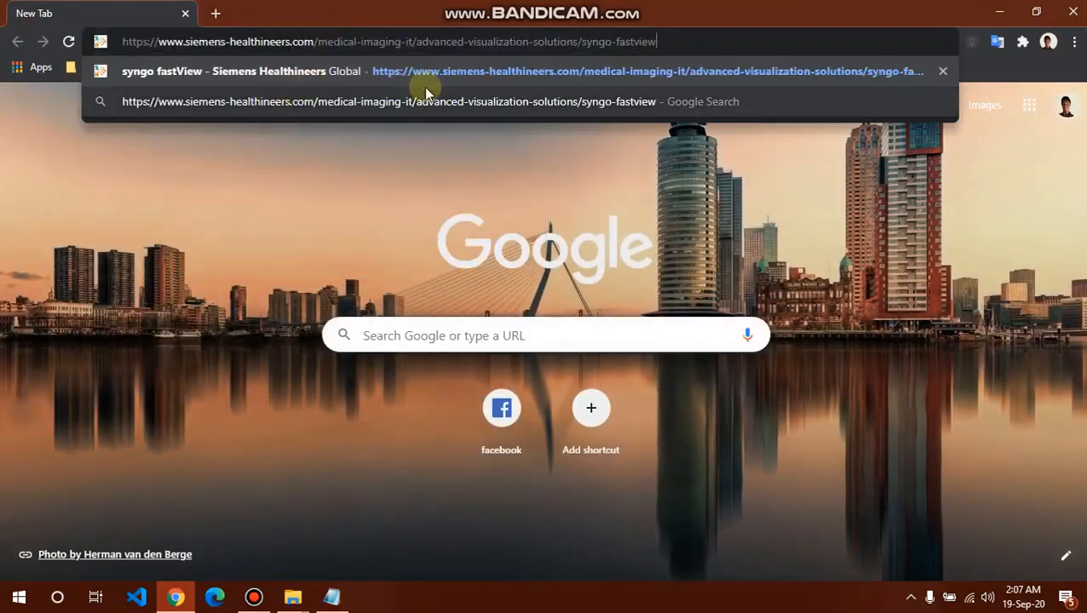
pyautogui.click(424, 71)
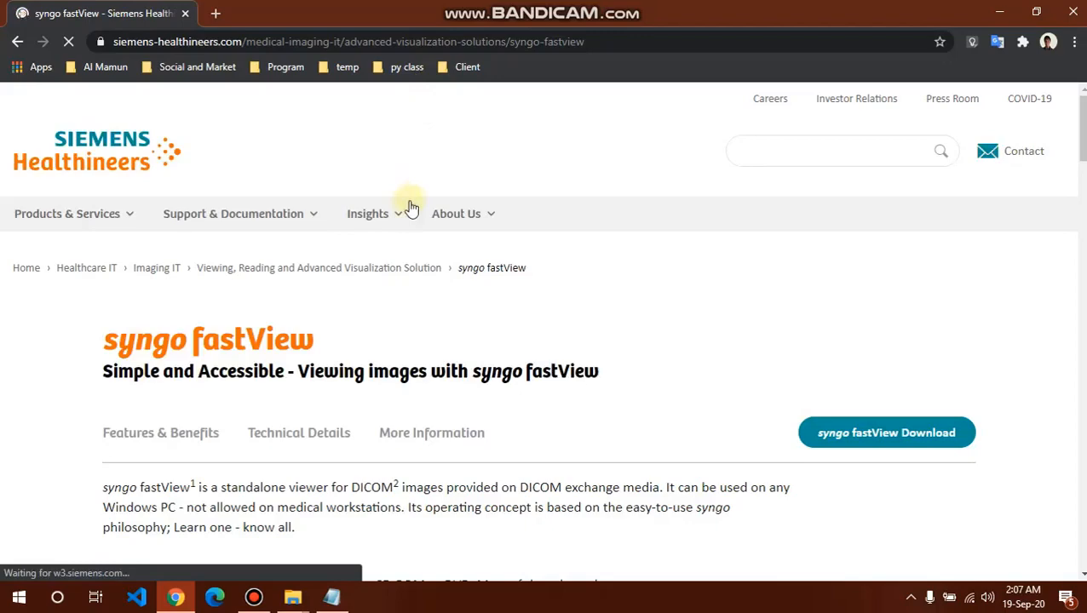
pyautogui.scroll(-3)
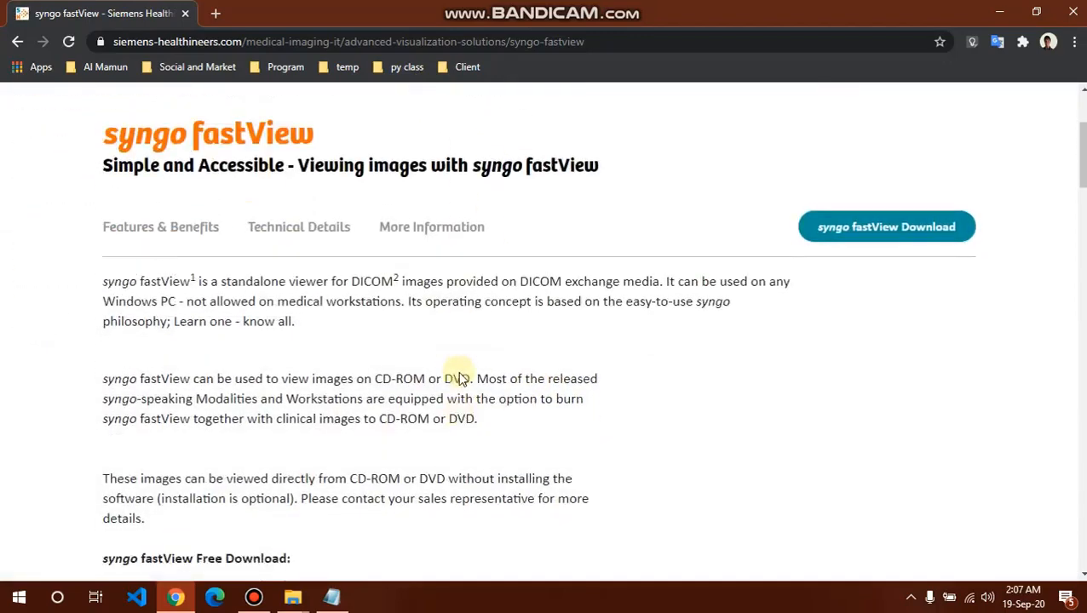
pyautogui.scroll(-3)
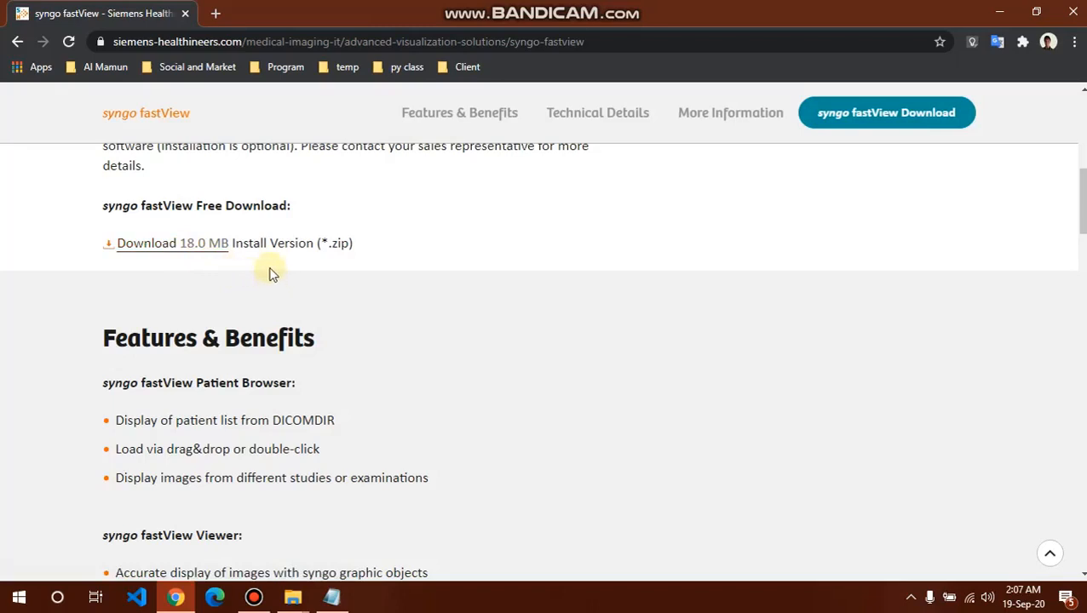
# - Download the 18 MB install zip vx57n-03122234.zip into Downloads
pyautogui.click(171, 242)
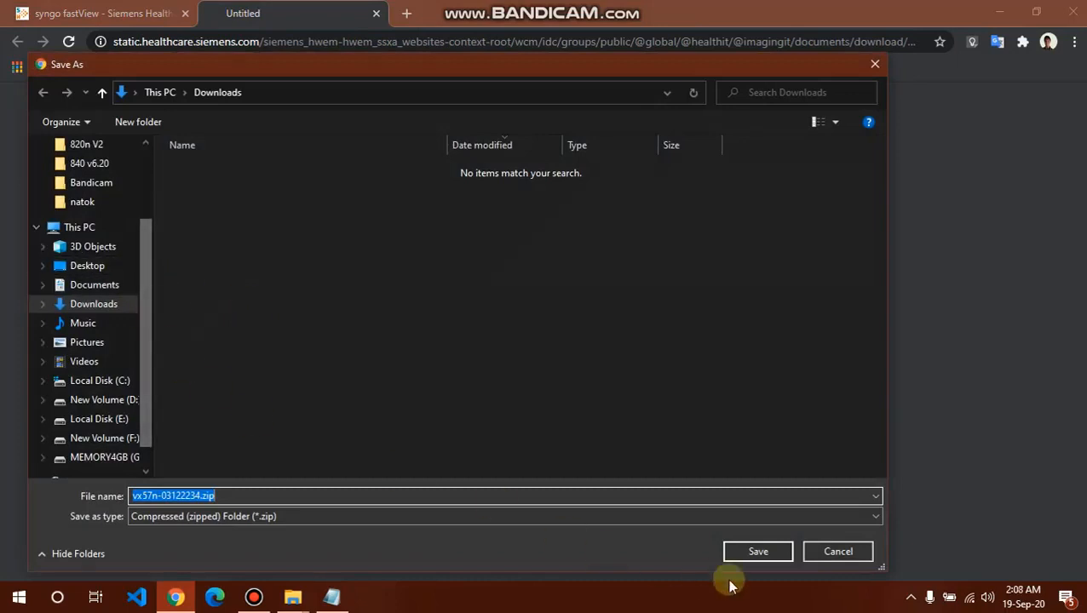
pyautogui.click(757, 551)
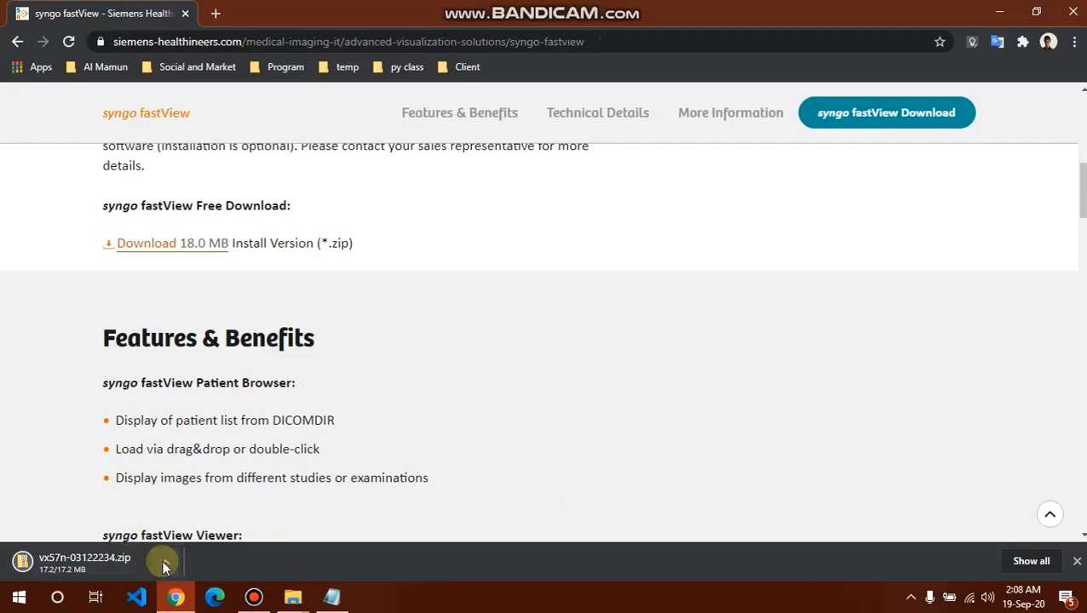
pyautogui.click(165, 562)
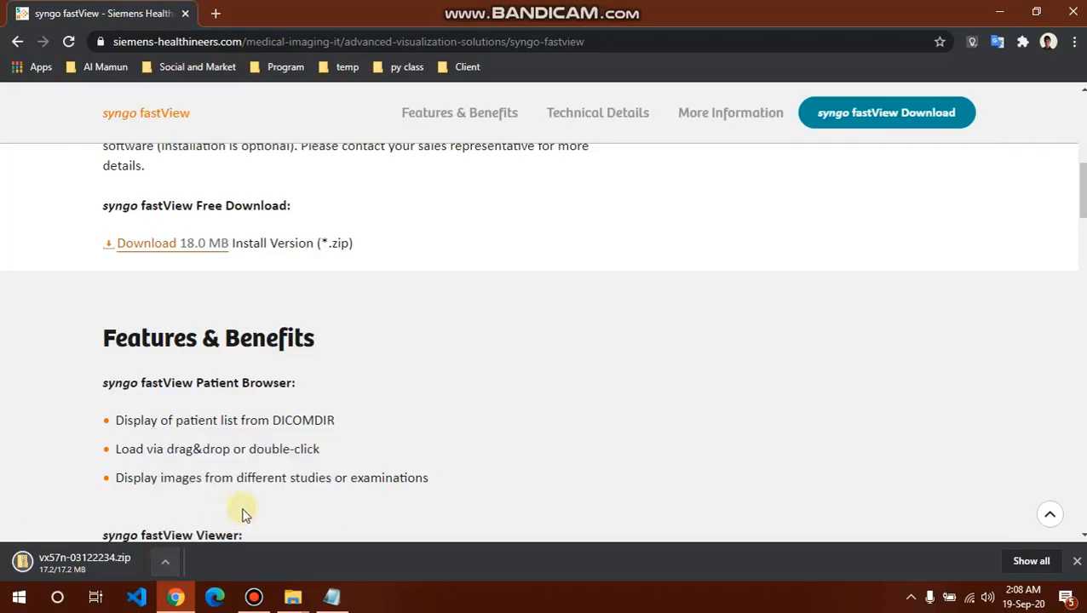
pyautogui.click(166, 562)
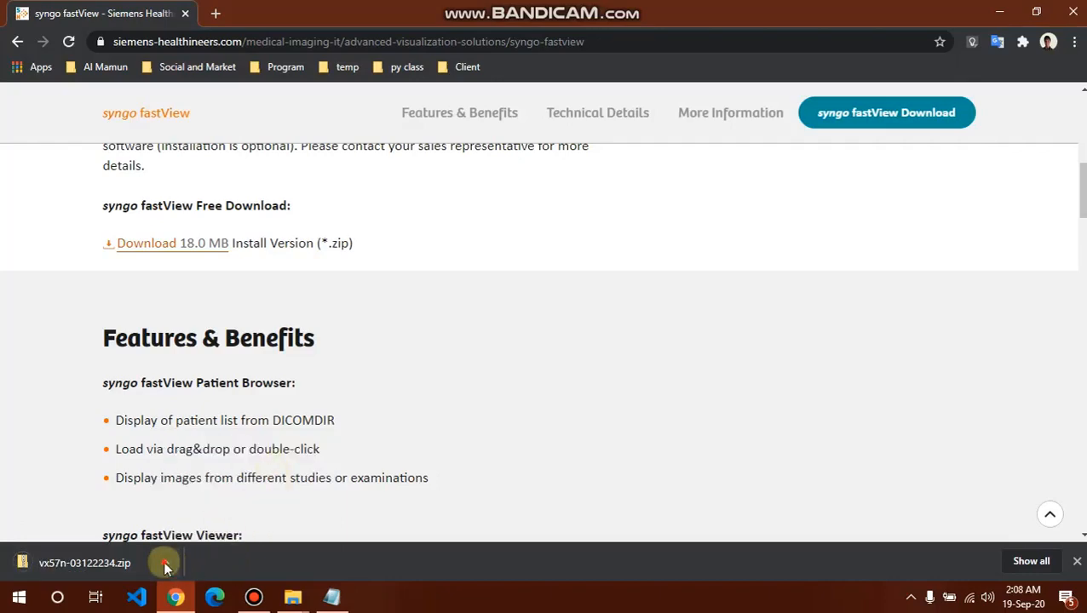
# - Extract vx57n-03122234.zip with 7-Zip into a vx57n-03122234 folder in Downloads
pyautogui.click(166, 563)
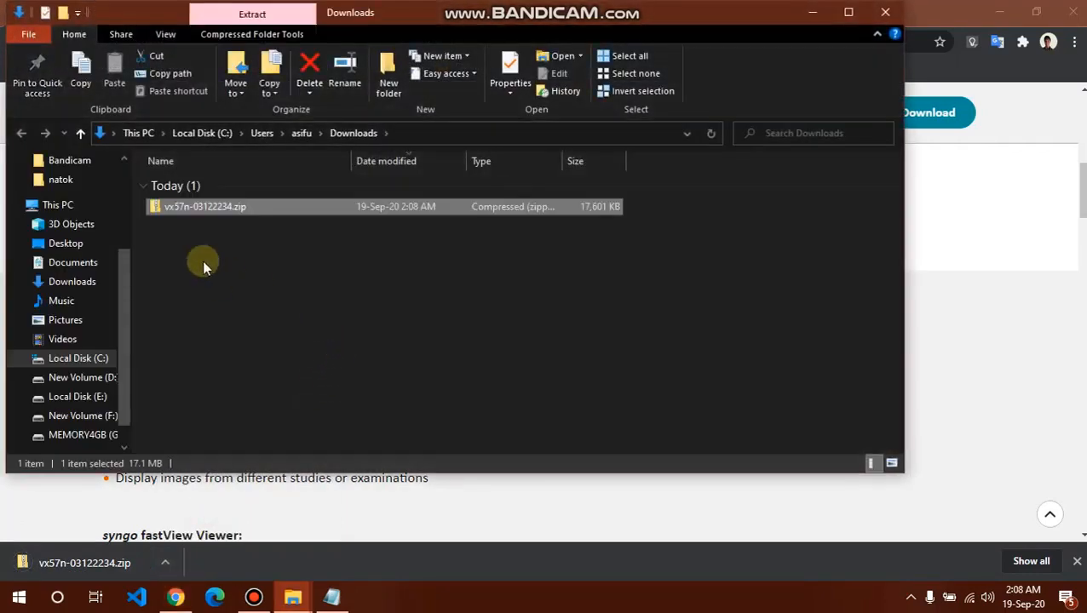
pyautogui.rightClick(204, 206)
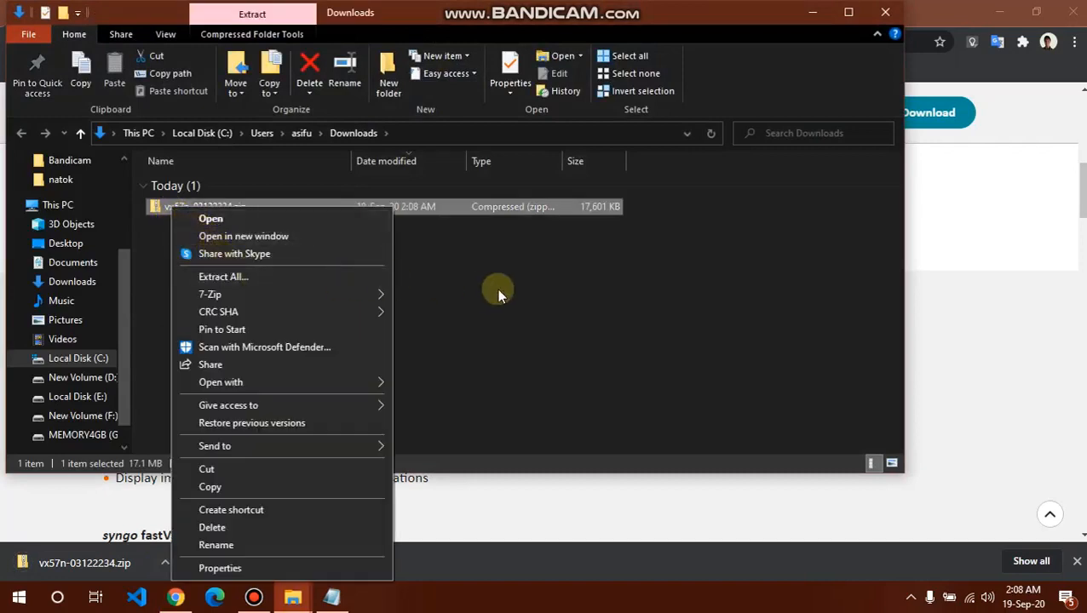
pyautogui.click(192, 206)
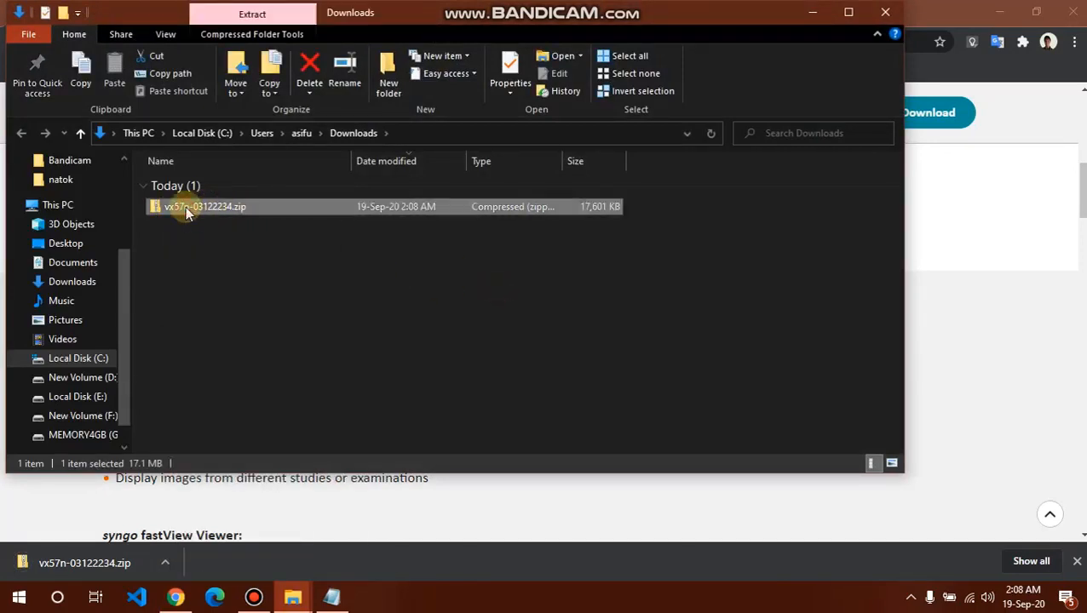
pyautogui.rightClick(205, 206)
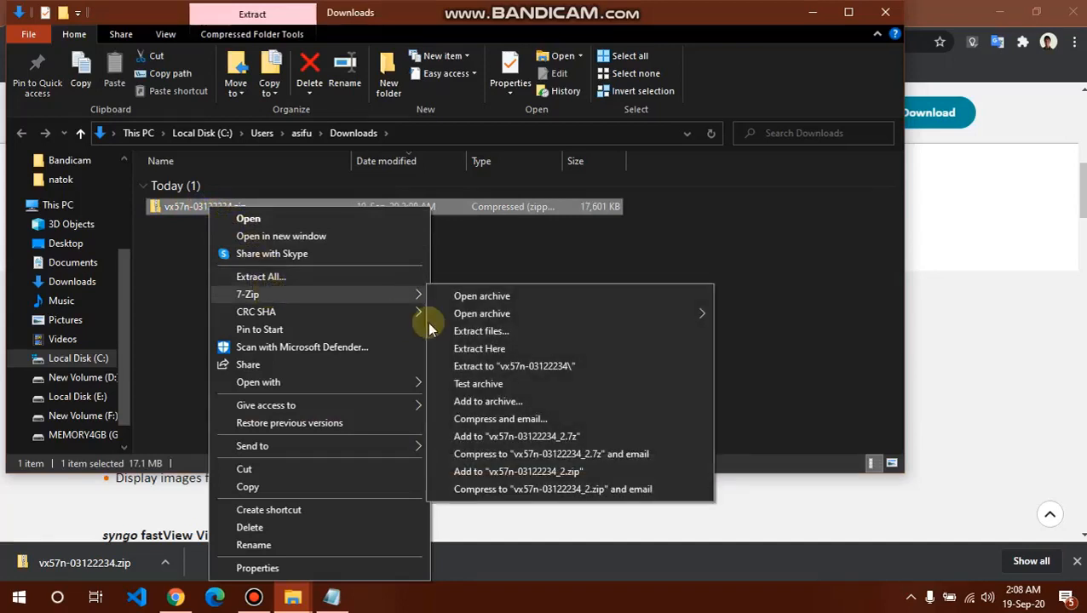
pyautogui.moveTo(481, 314)
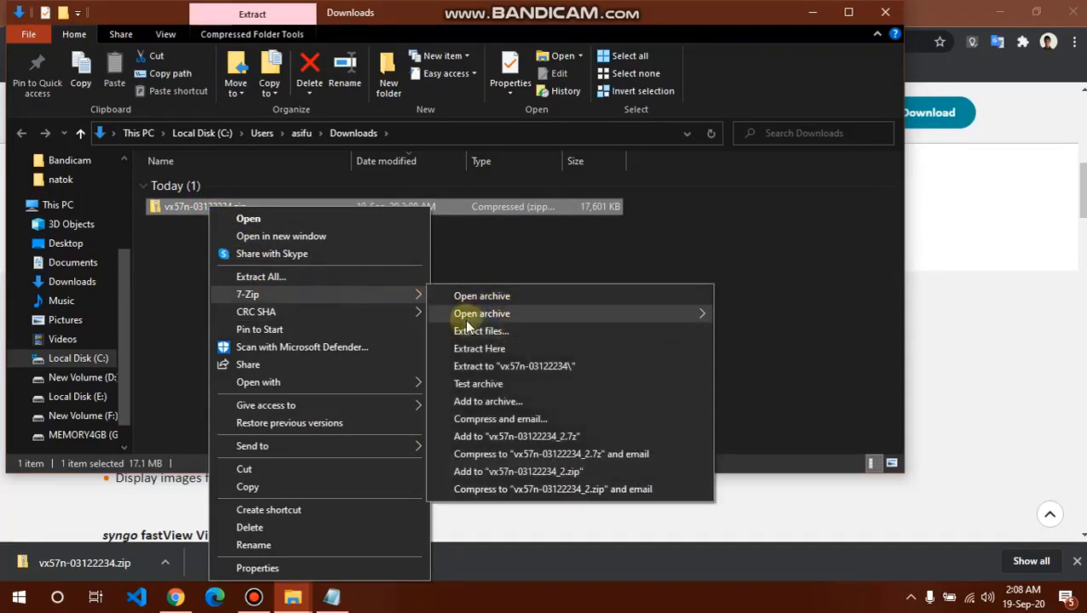
pyautogui.moveTo(512, 348)
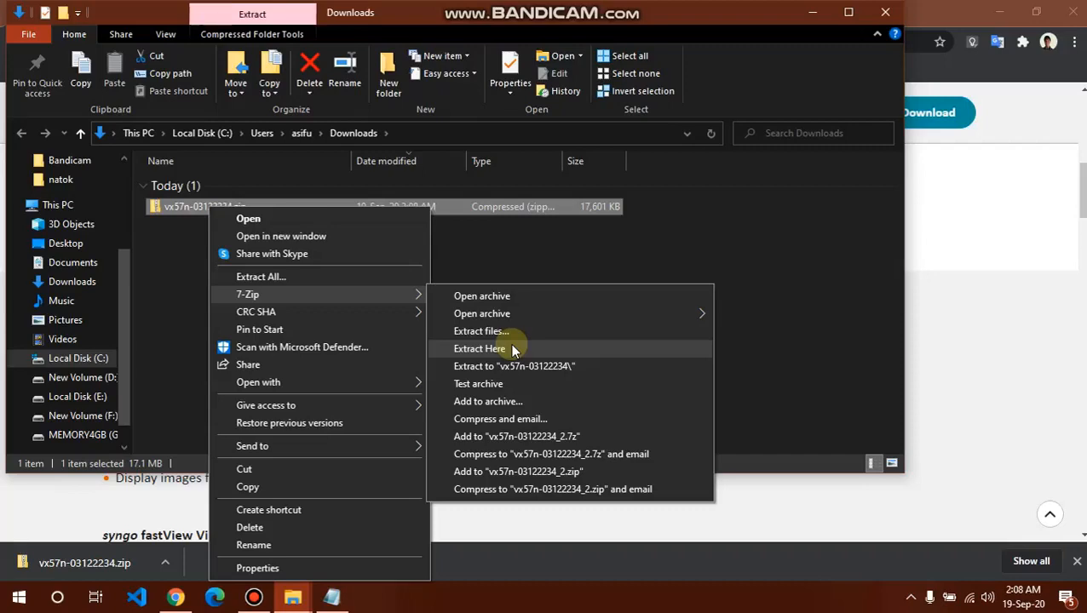
pyautogui.click(481, 331)
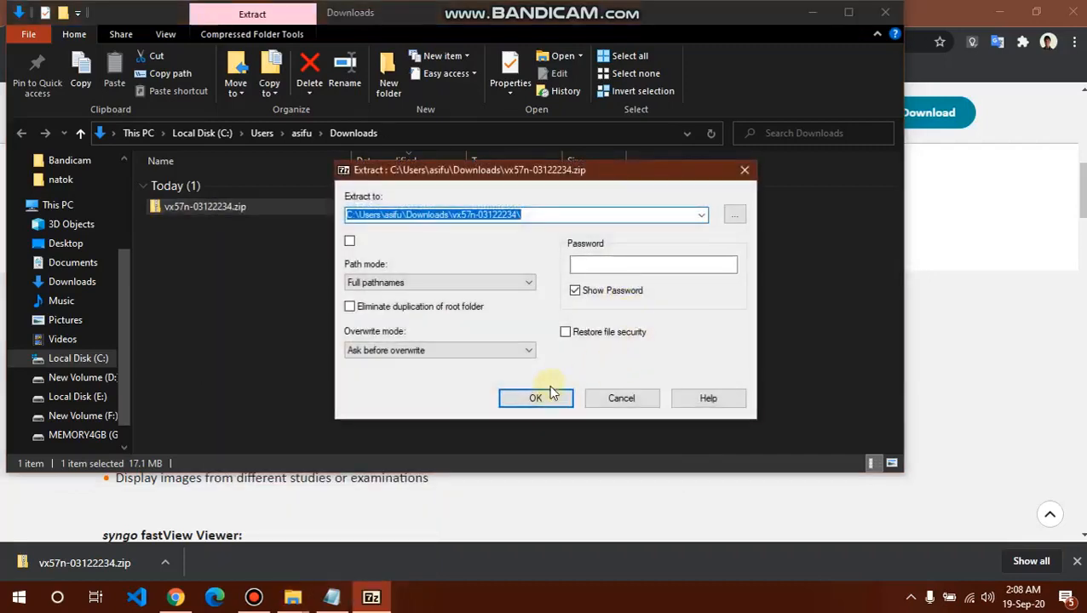
pyautogui.click(536, 398)
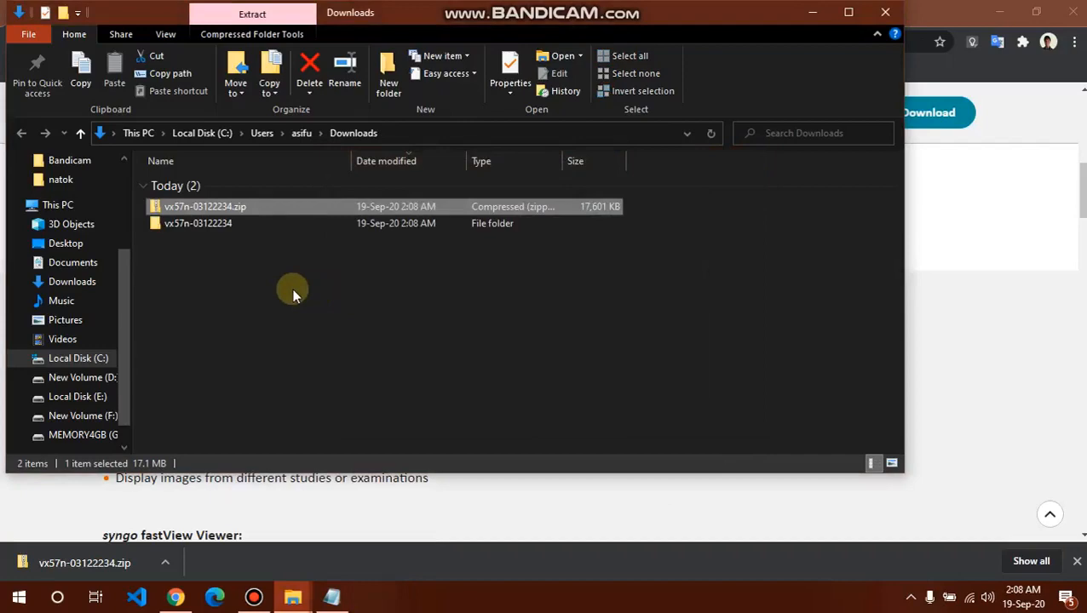
# - Open the extracted vx57n-03122234 folder and launch syngo_fV.exe
pyautogui.click(197, 223)
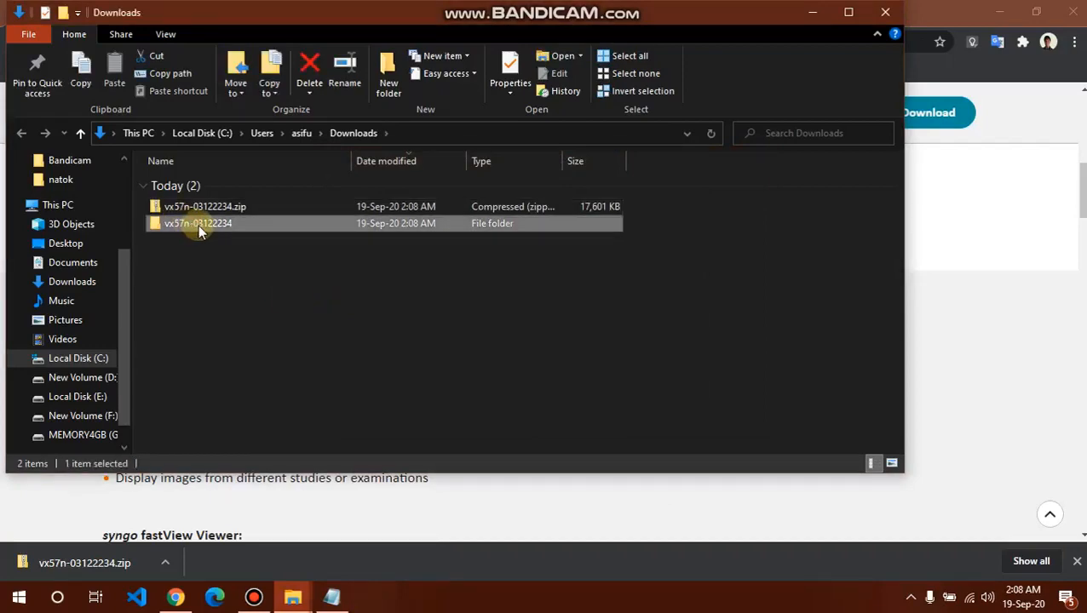
pyautogui.doubleClick(198, 224)
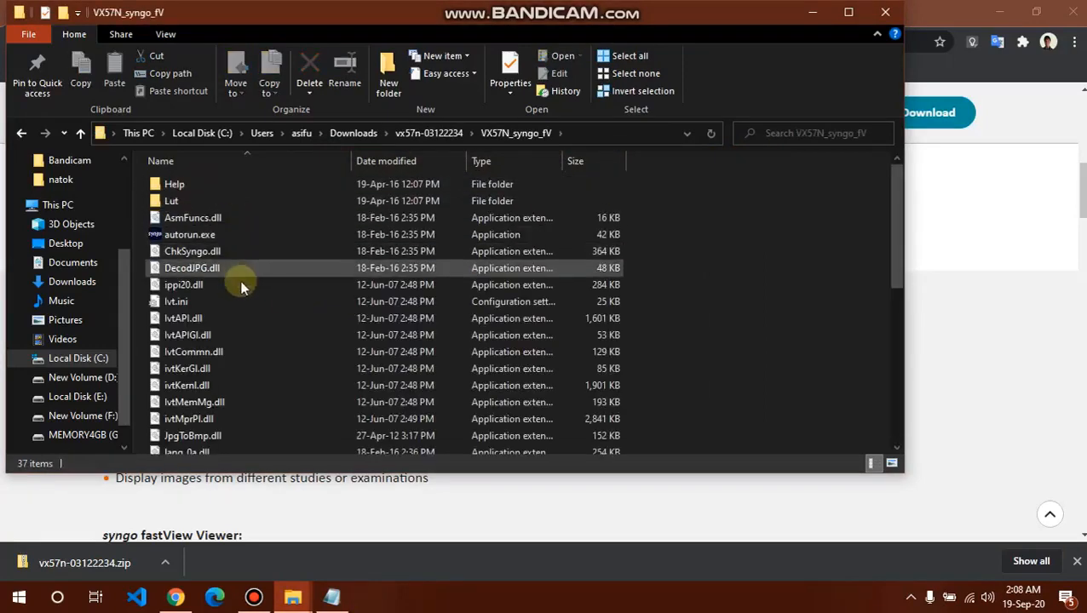
pyautogui.scroll(-3)
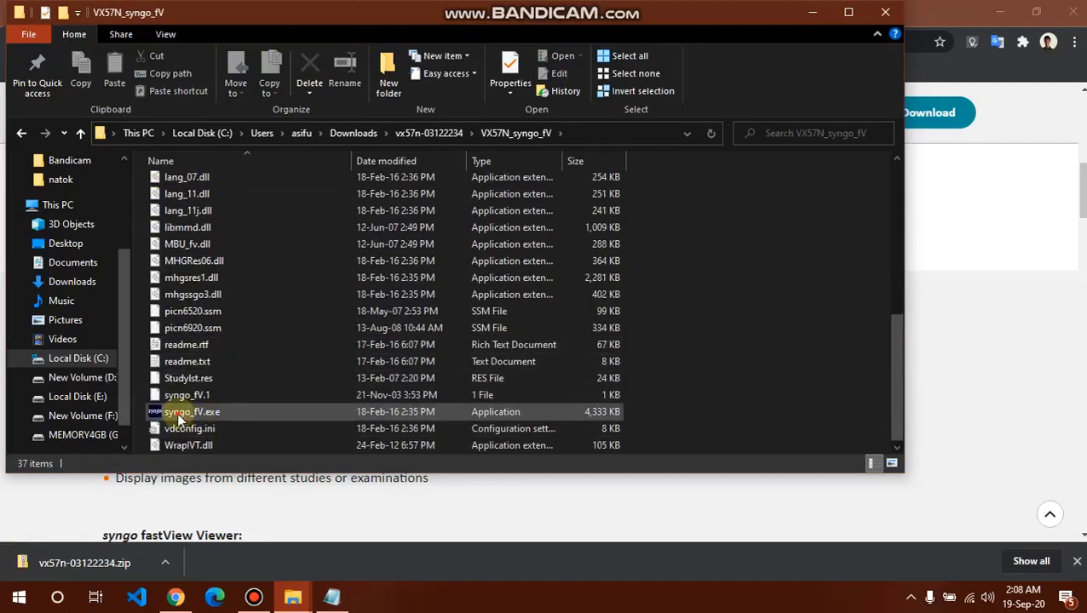
pyautogui.click(189, 411)
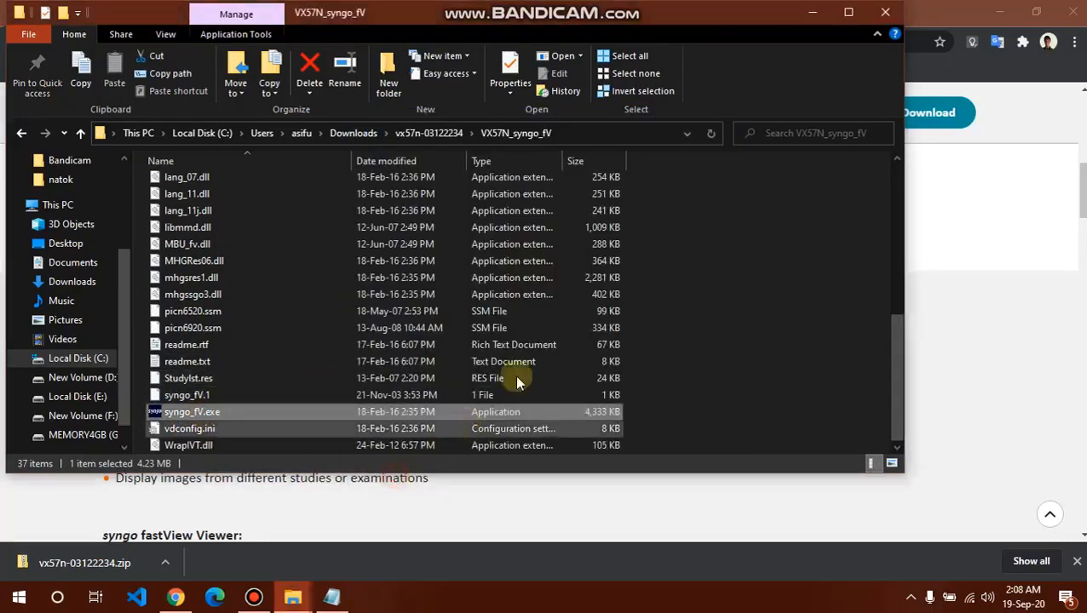
pyautogui.doubleClick(196, 411)
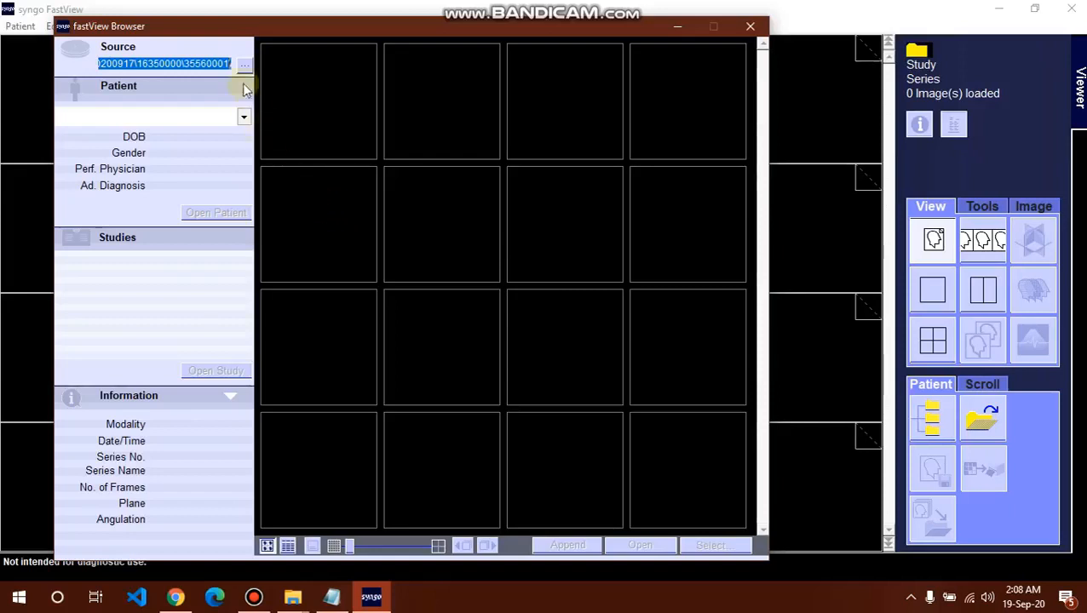
pyautogui.moveTo(244, 66)
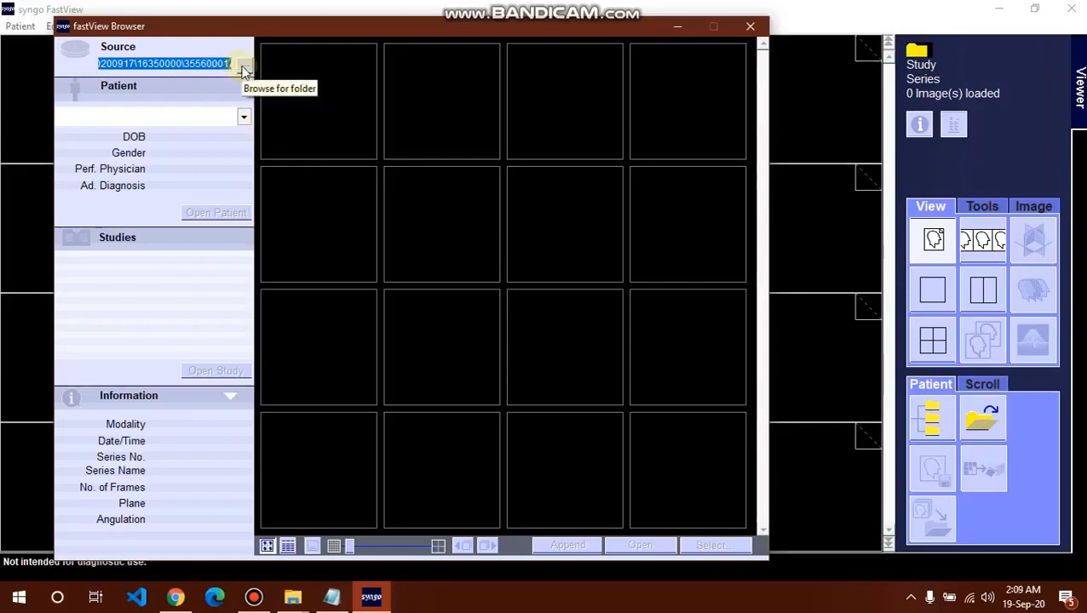
# - Browse the image source through Desktop and Angiogram Report to the 35560001 DICOM folder
pyautogui.click(244, 63)
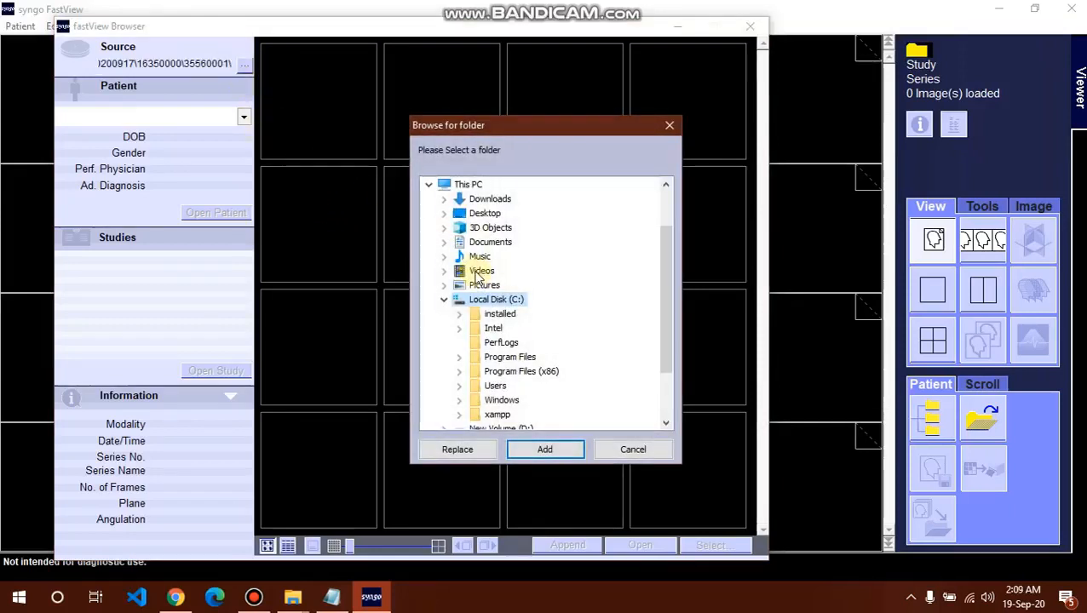
pyautogui.moveTo(472, 232)
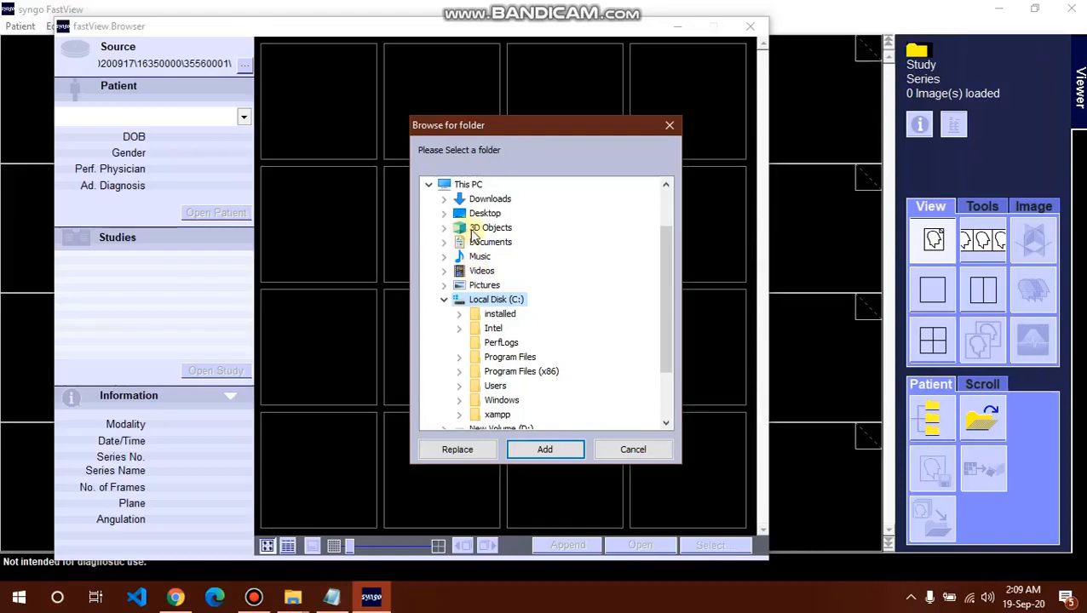
pyautogui.moveTo(482, 292)
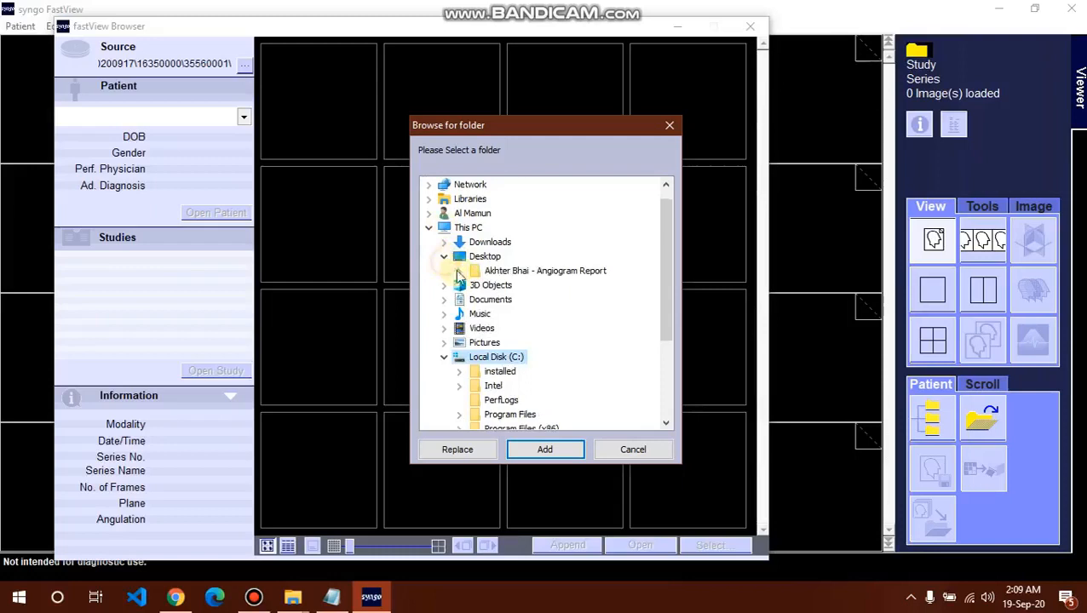
pyautogui.click(444, 271)
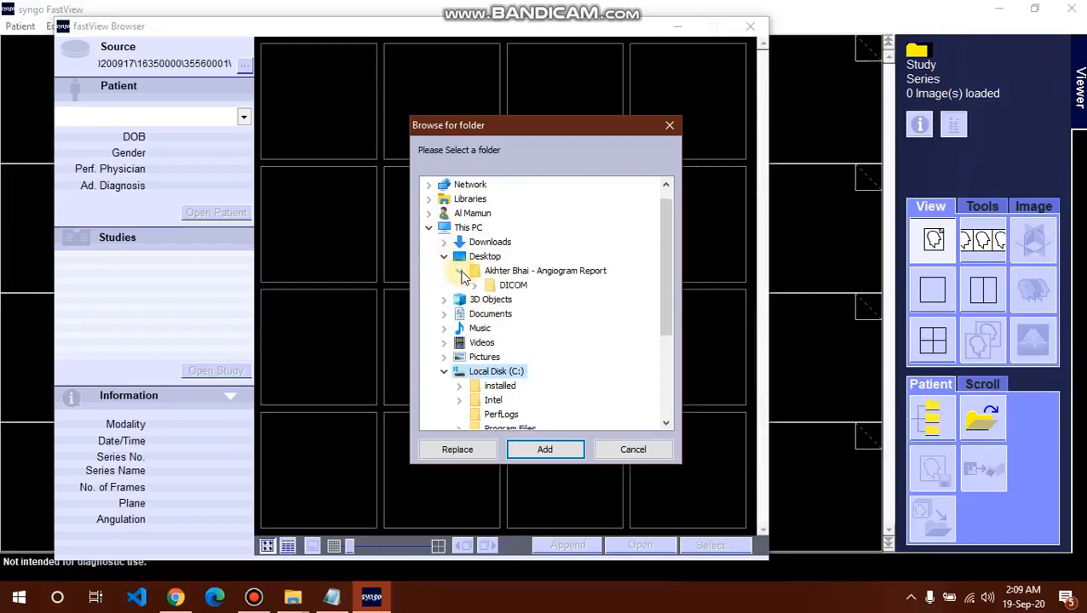
pyautogui.click(472, 285)
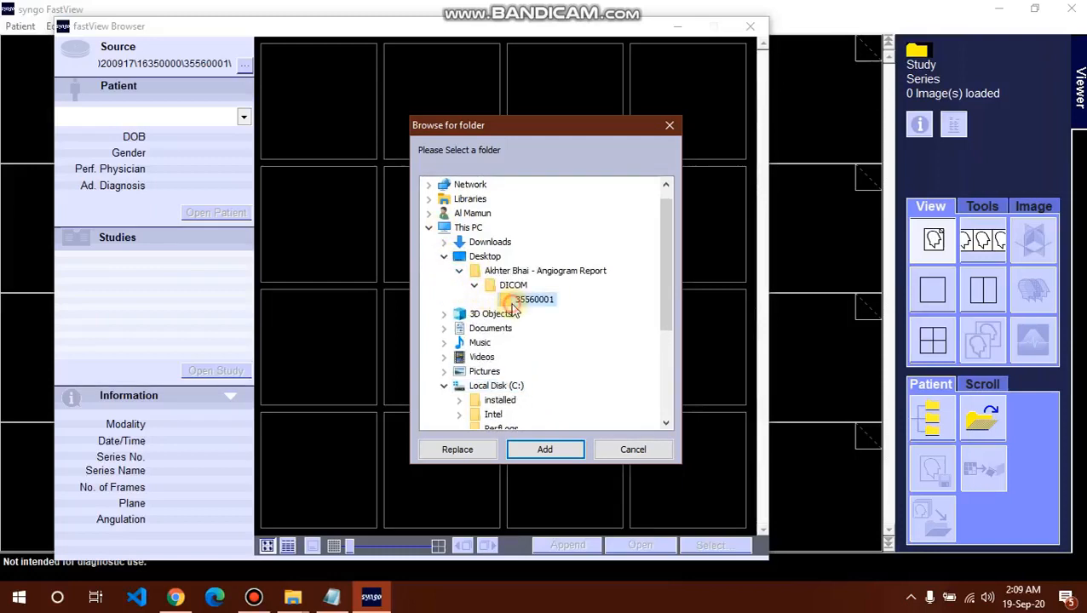
pyautogui.click(545, 449)
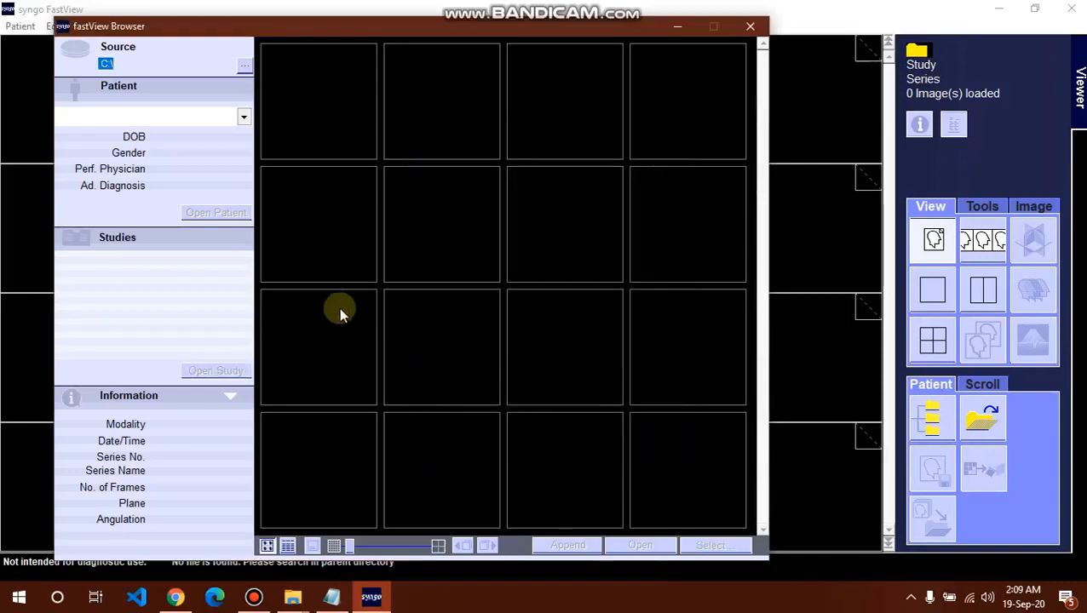
pyautogui.moveTo(745, 85)
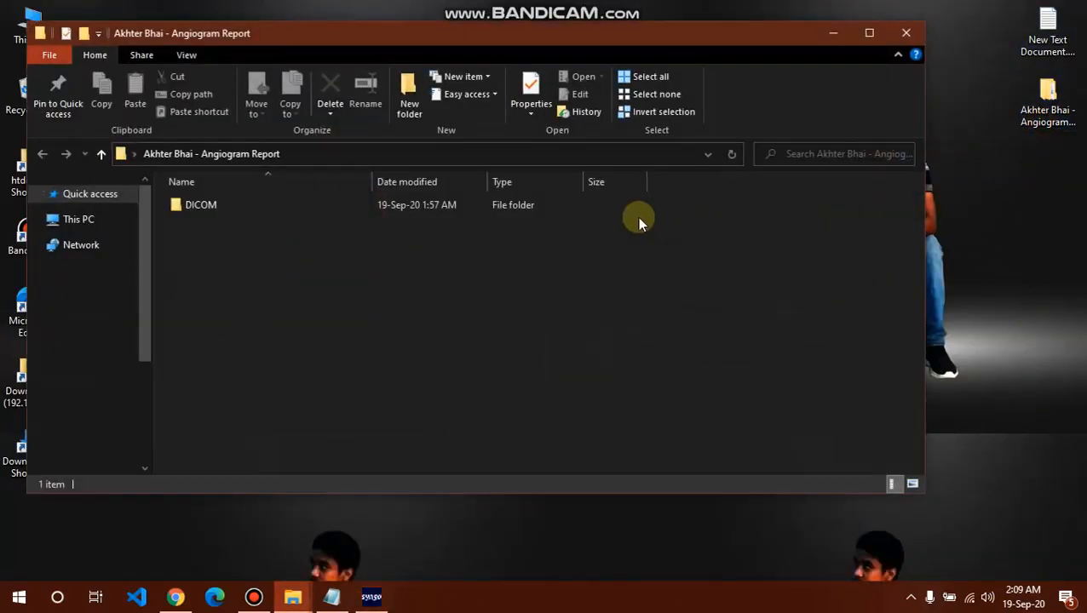
# - Drag the twelve DICOM files from folder 35560001 into the fastView viewer
pyautogui.doubleClick(200, 205)
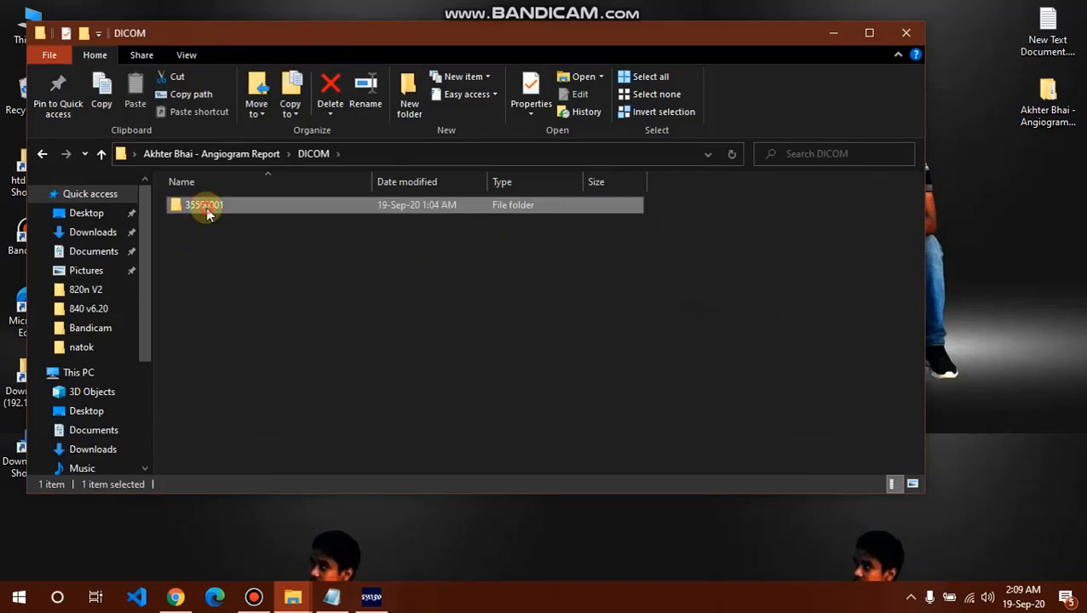
pyautogui.doubleClick(204, 209)
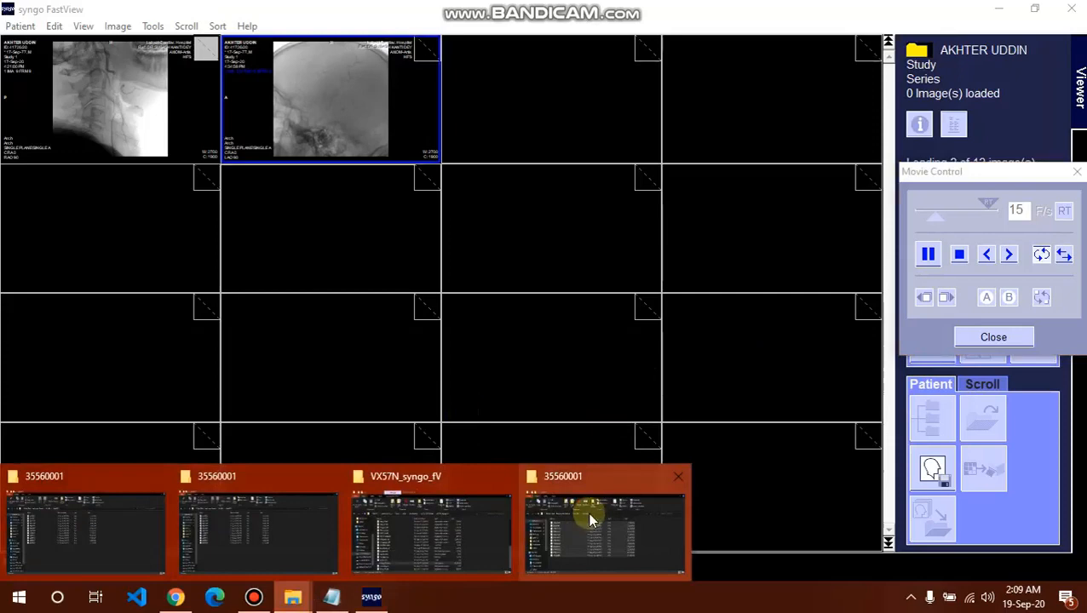
pyautogui.click(592, 523)
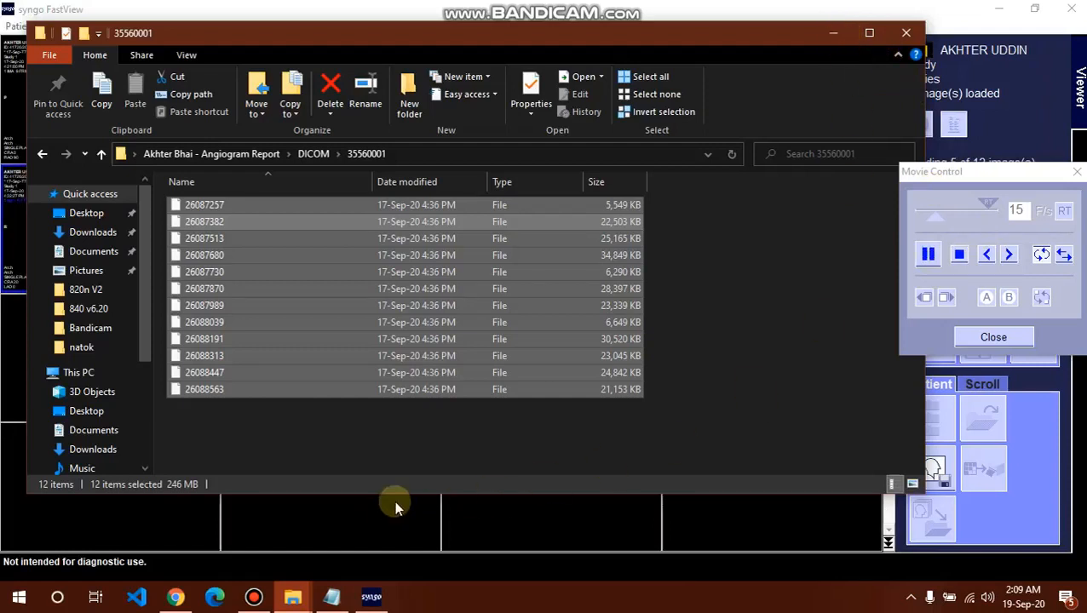
pyautogui.moveTo(890, 300)
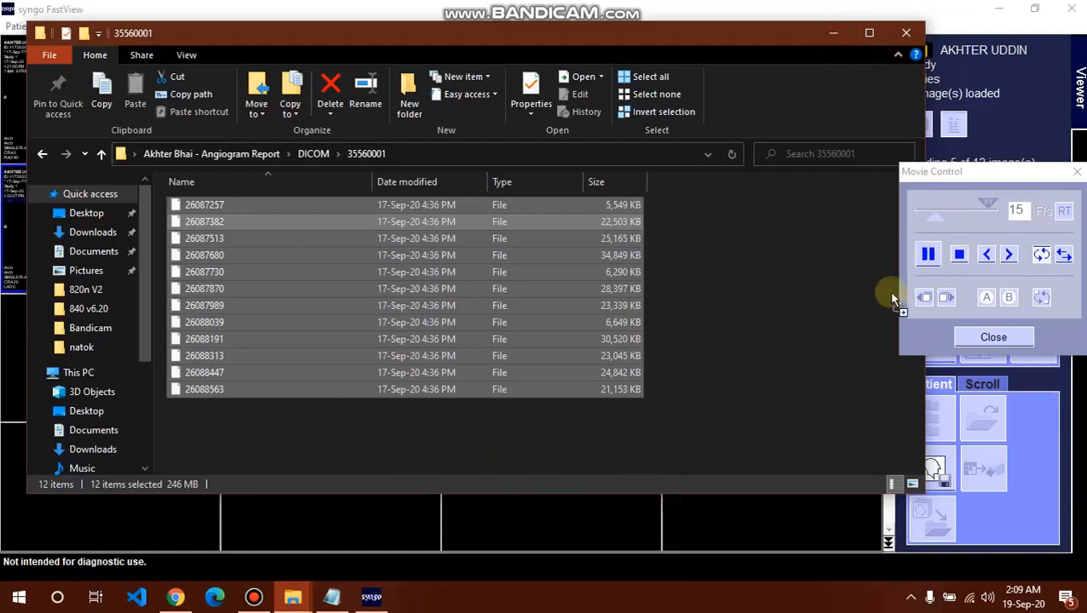
pyautogui.moveTo(446, 536)
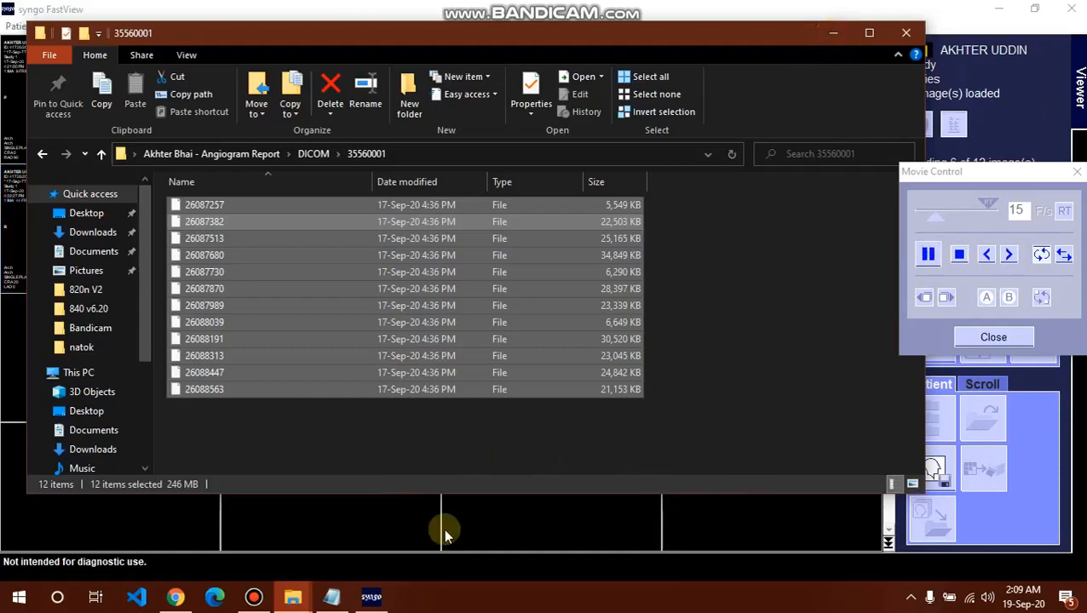
pyautogui.click(370, 598)
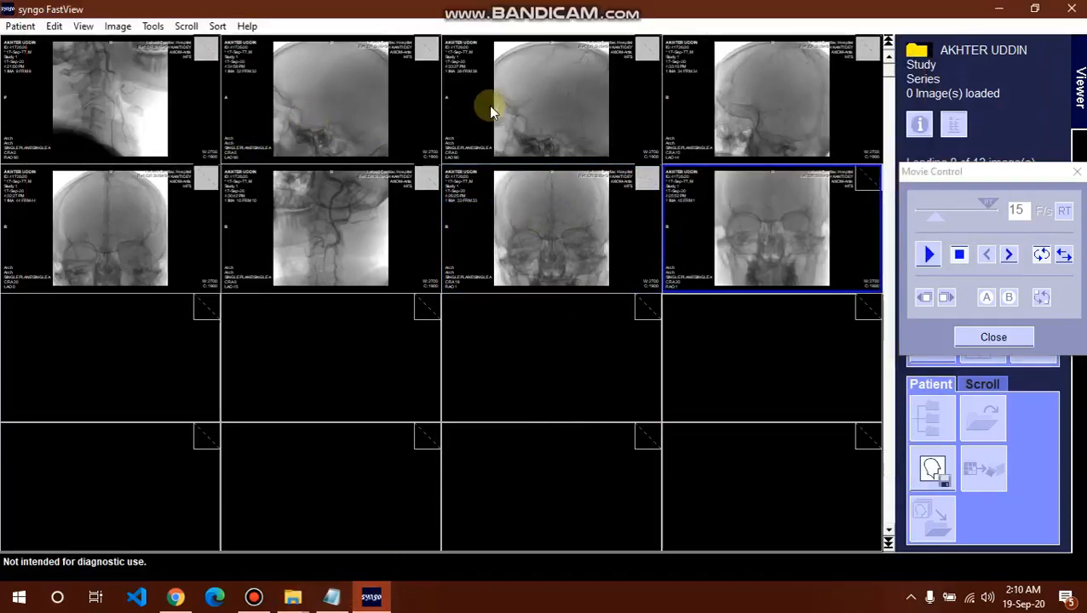
# - Select the third top-row series and play it as an Automatic Movie
pyautogui.click(928, 254)
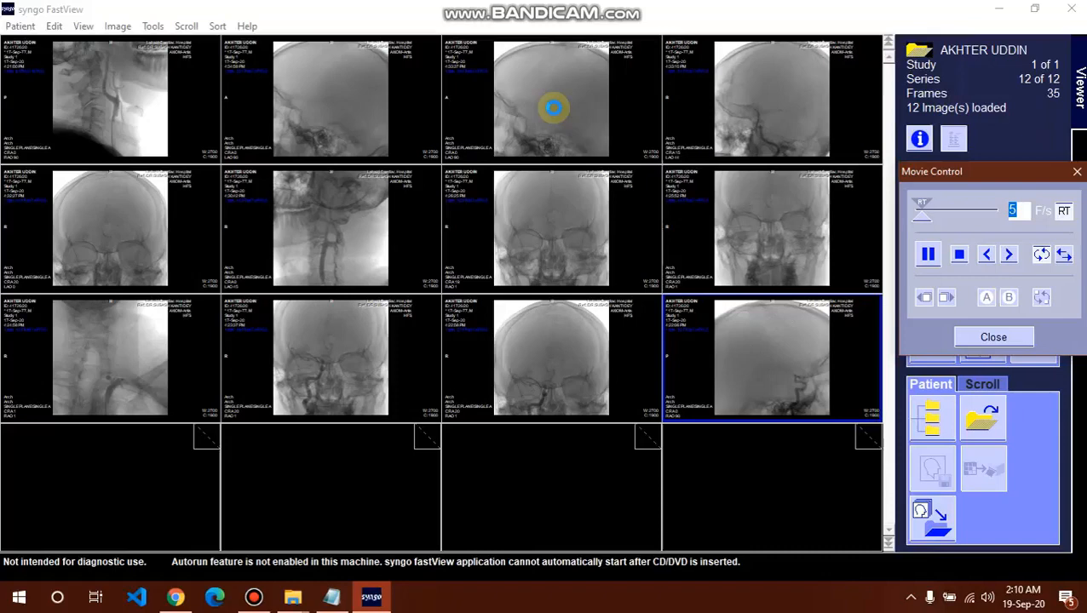
pyautogui.rightClick(552, 108)
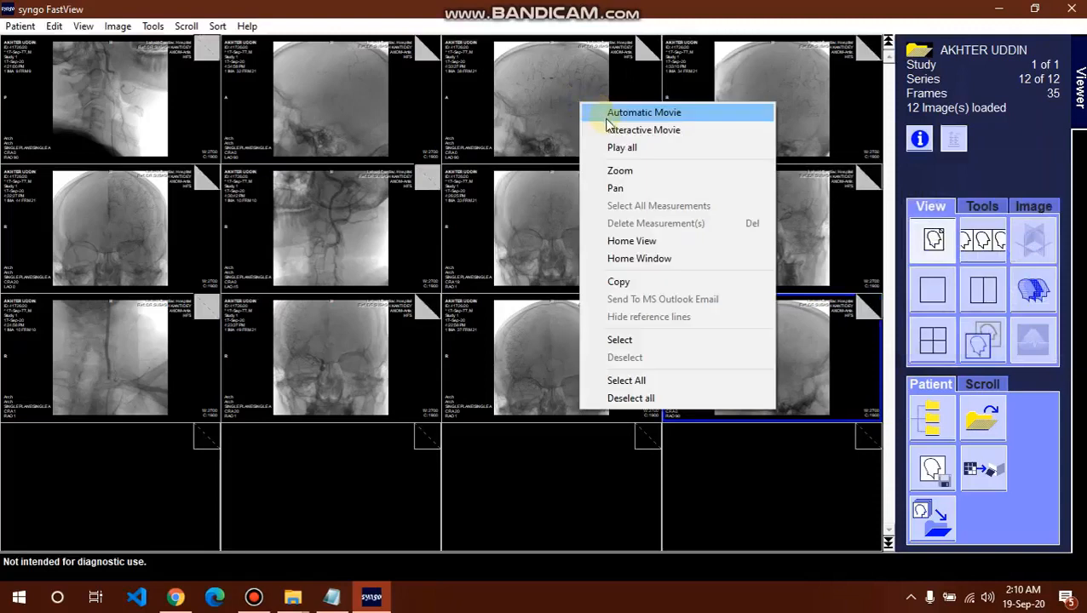
pyautogui.moveTo(631, 119)
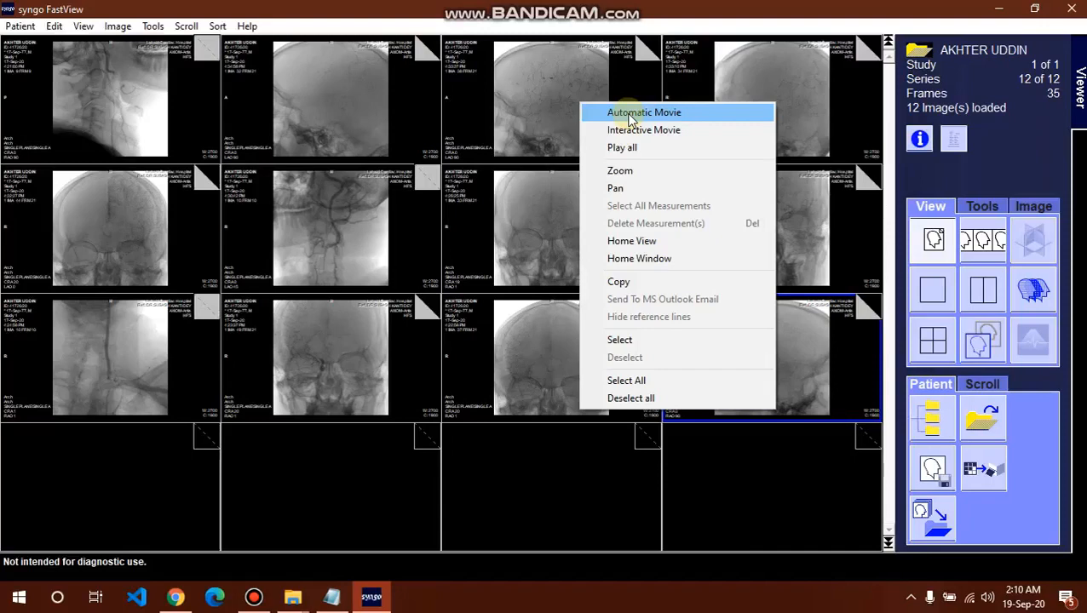
pyautogui.click(645, 111)
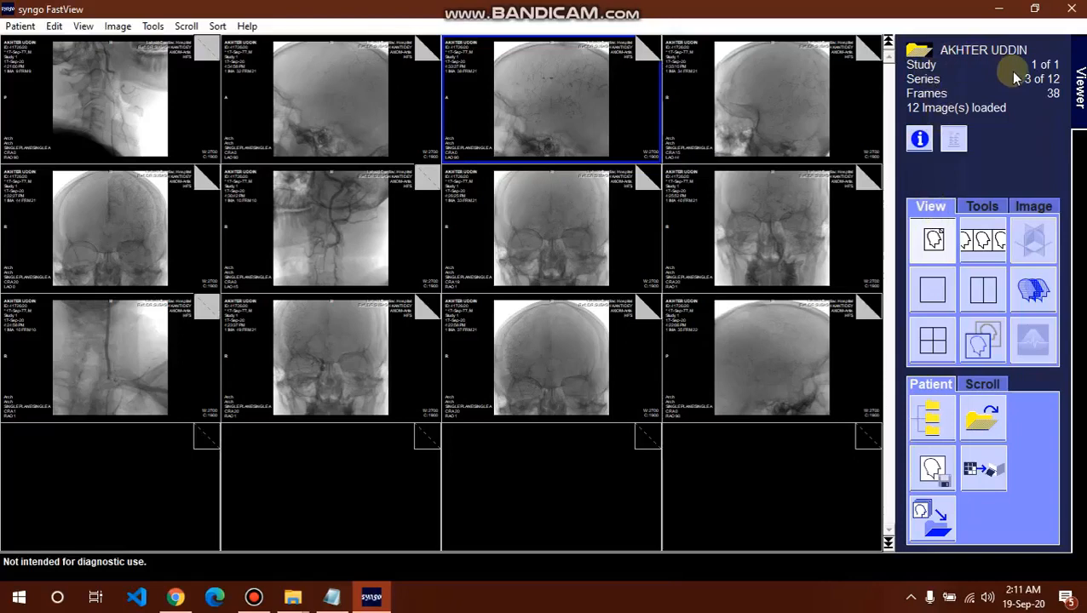
pyautogui.click(931, 239)
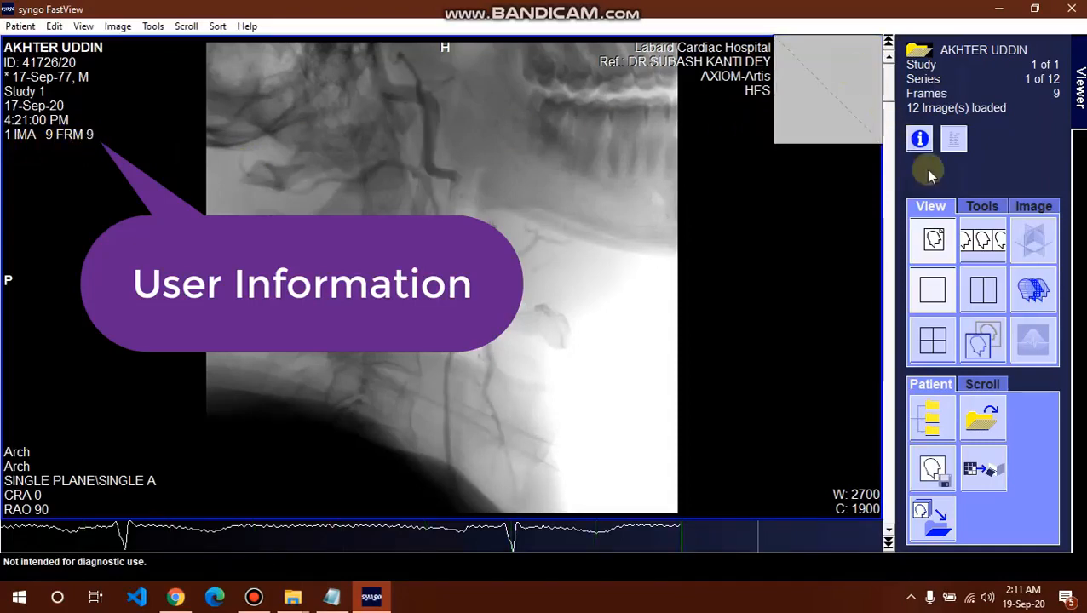
# - Play series 1 as an automatic movie, pause, stop, and adjust the F/s speed slider
pyautogui.rightClick(605, 177)
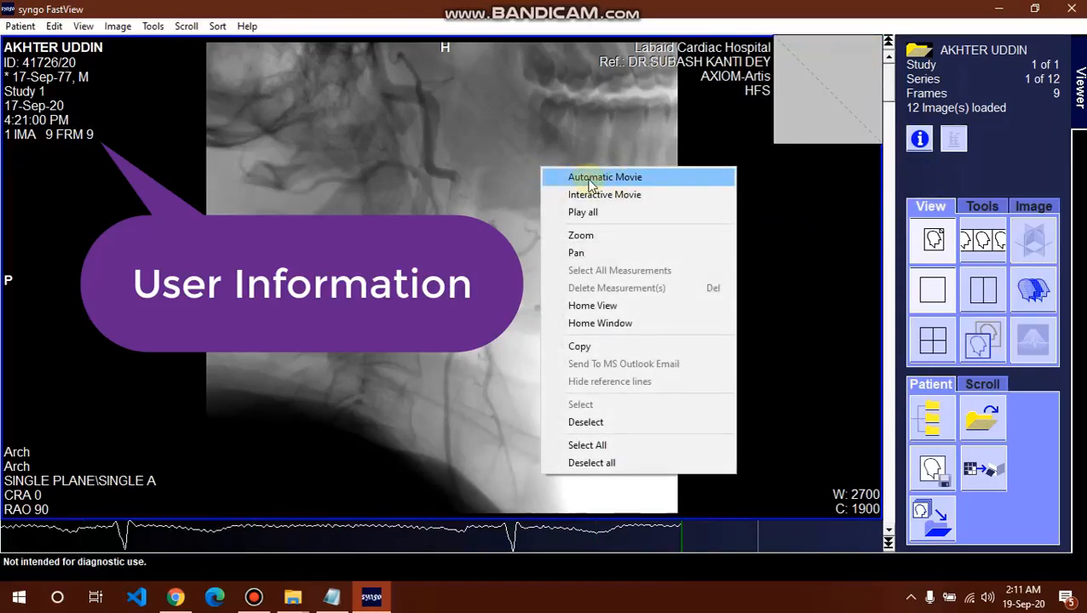
pyautogui.click(605, 177)
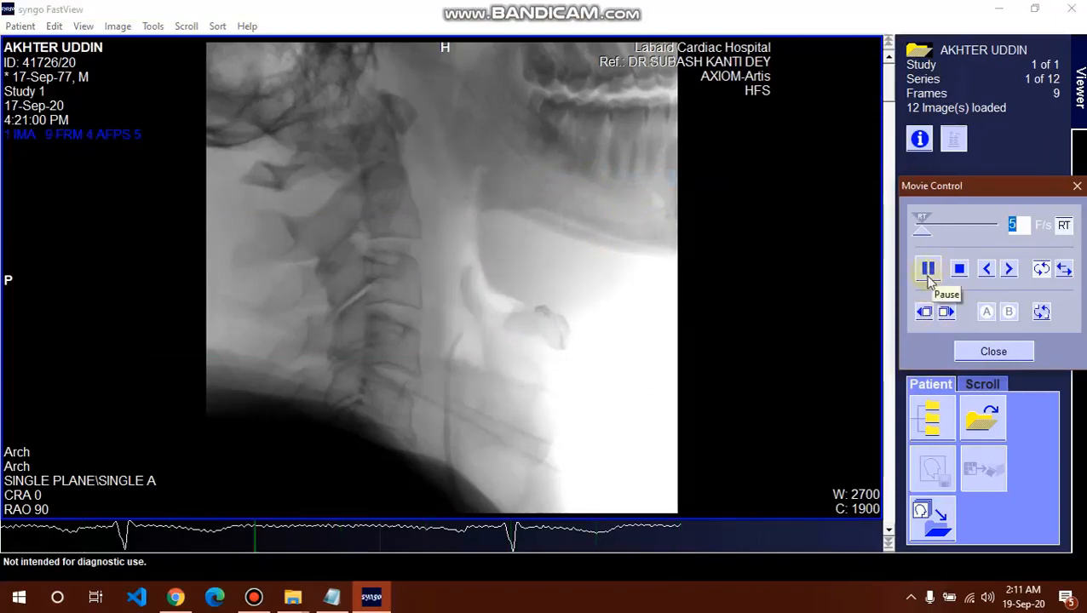
pyautogui.click(958, 268)
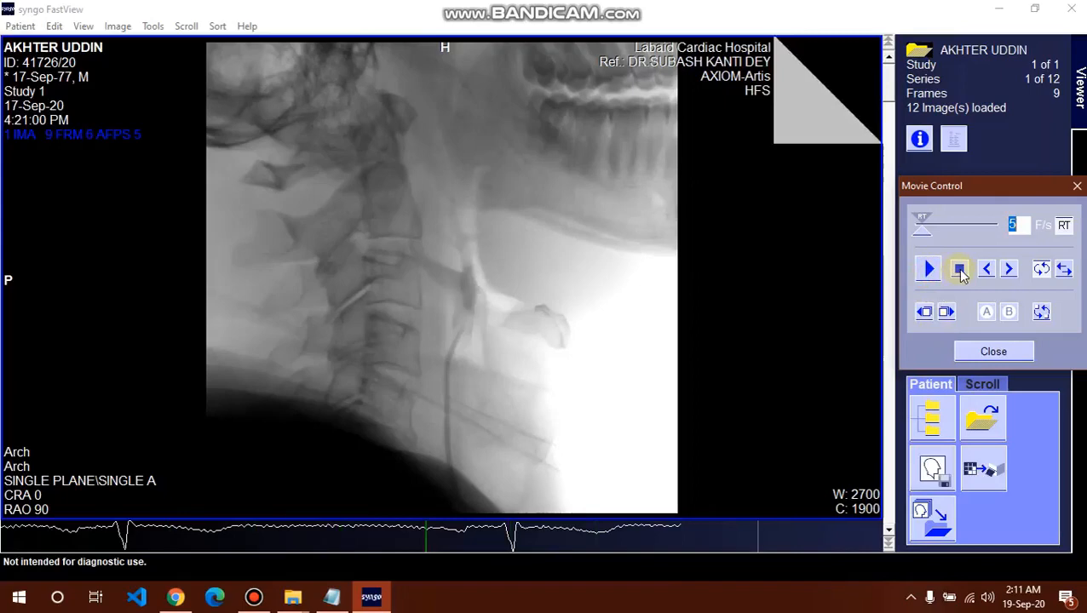
pyautogui.click(928, 269)
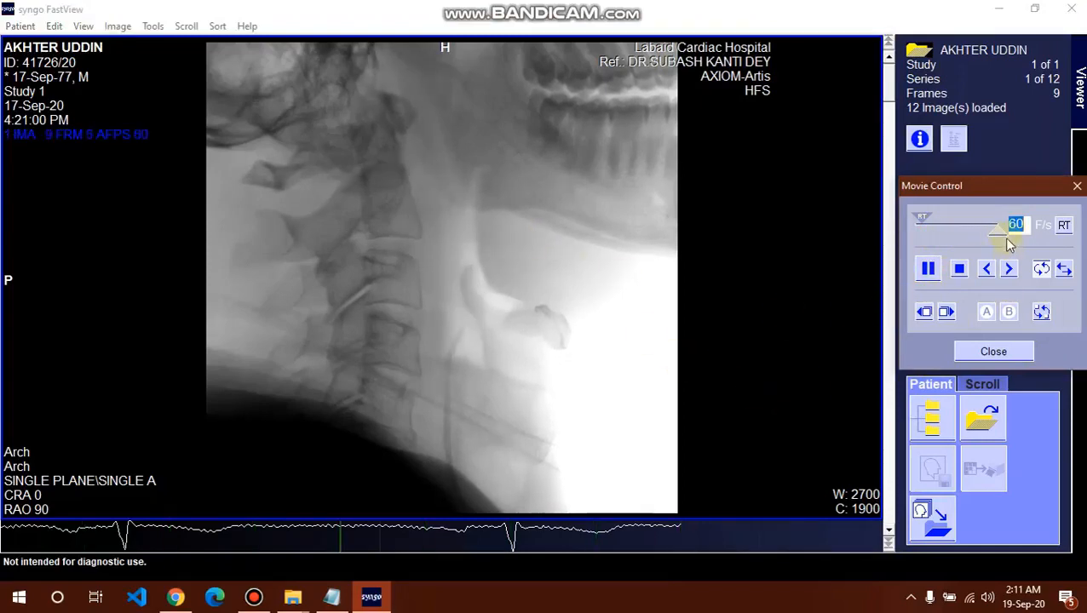
pyautogui.moveTo(1009, 234); pyautogui.dragTo(952, 234)
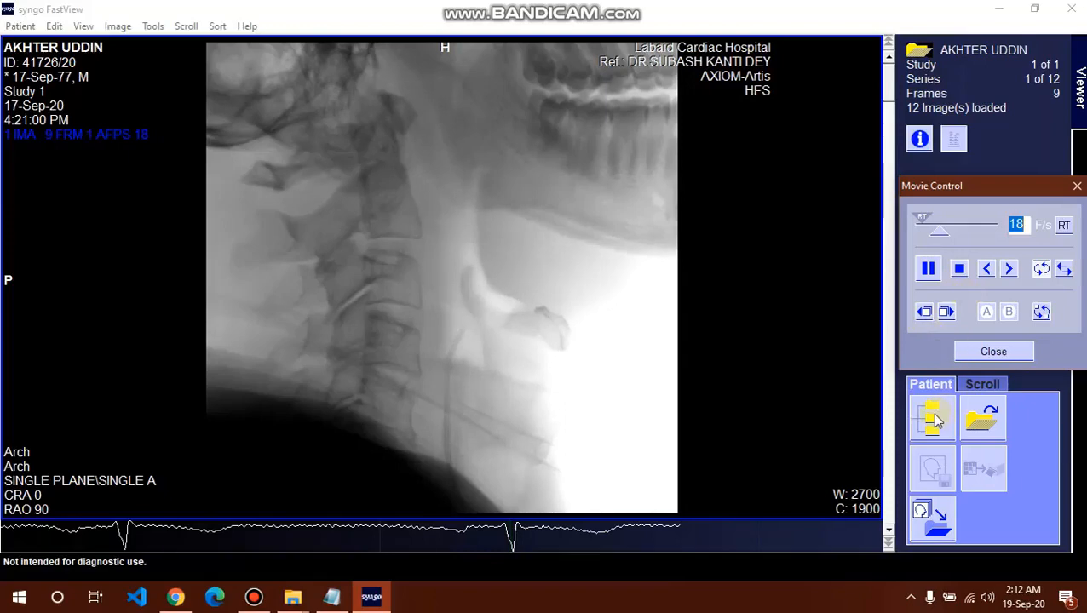
pyautogui.click(930, 417)
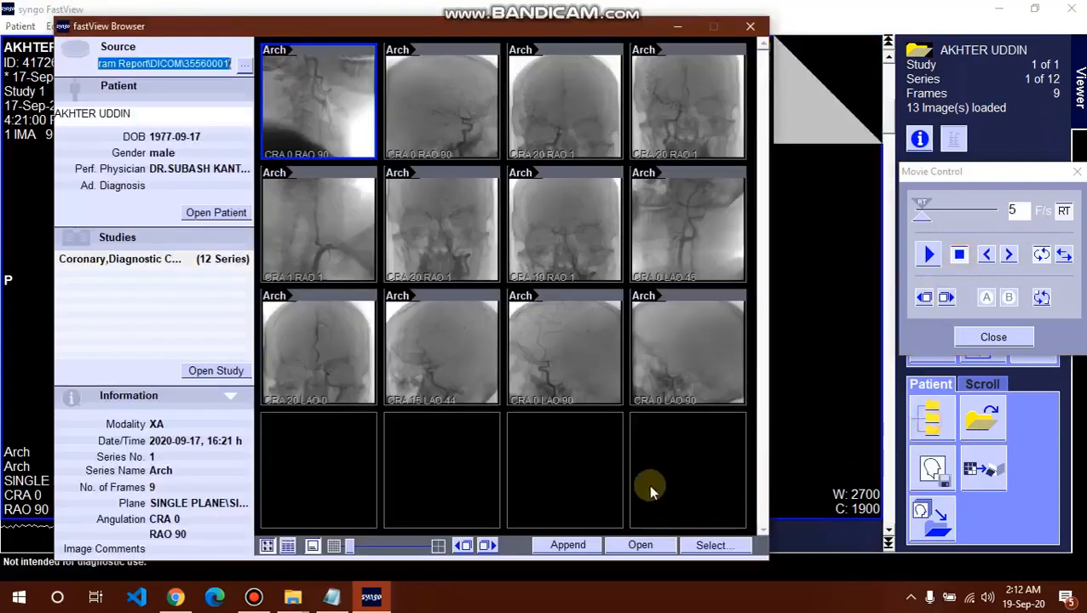
# - Select the CRA 19 RAO 1 thumbnail to show series 7's 33-frame details
pyautogui.click(565, 225)
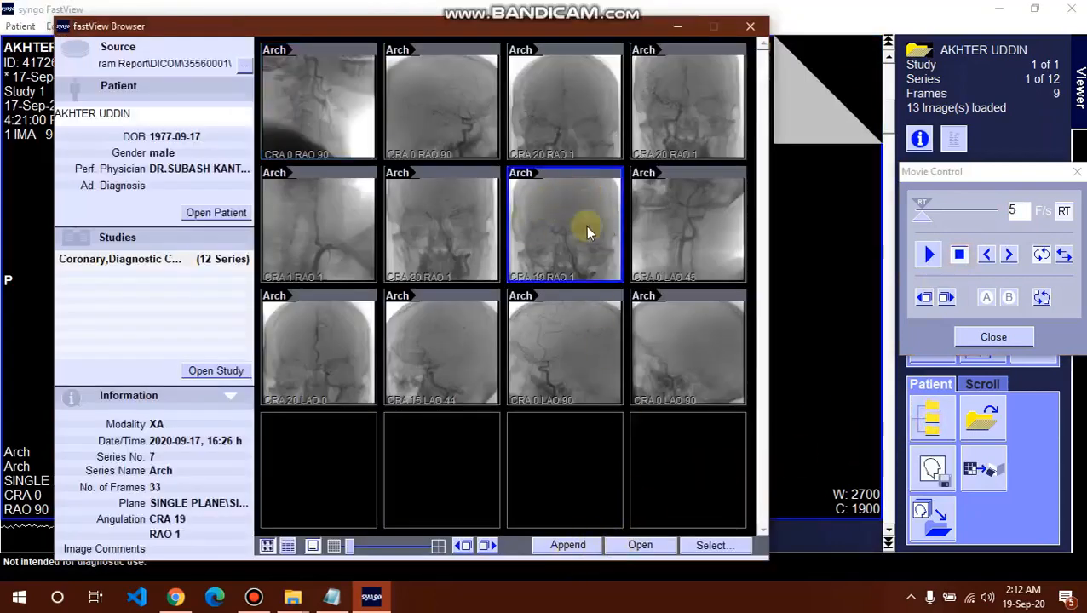